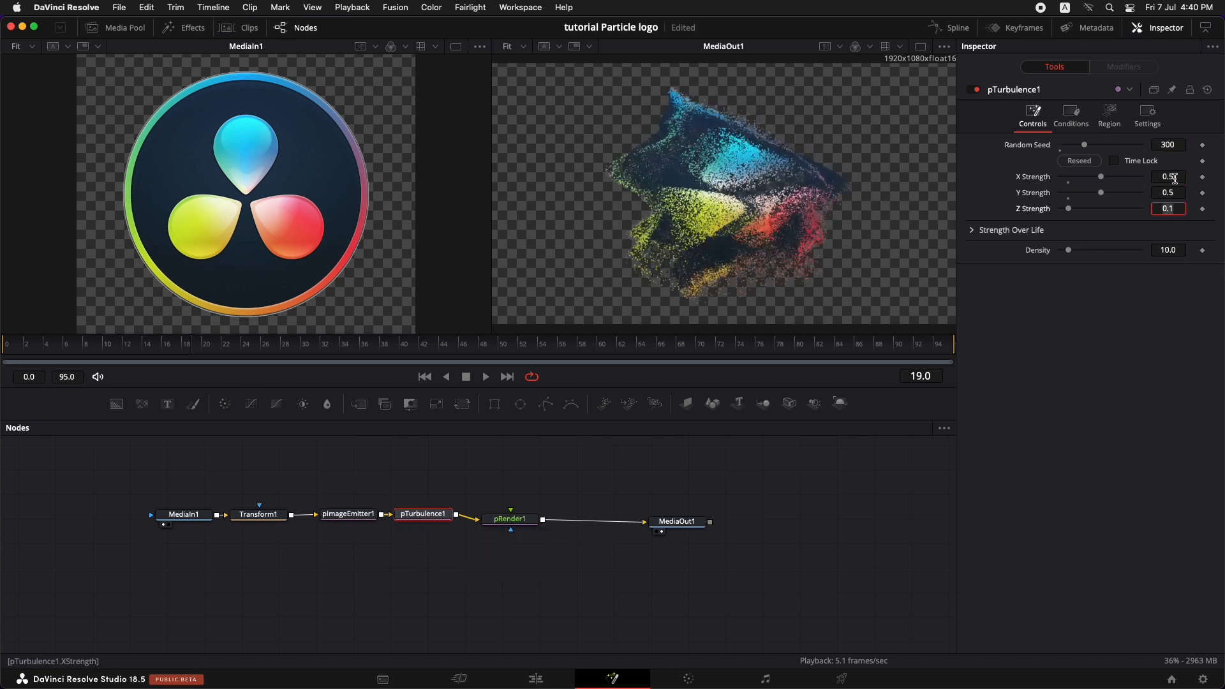
Leave the Fusion page for the Edit page, showing the empty Timeline 1.
{"action": "left_click", "coordinate": [535, 677]}
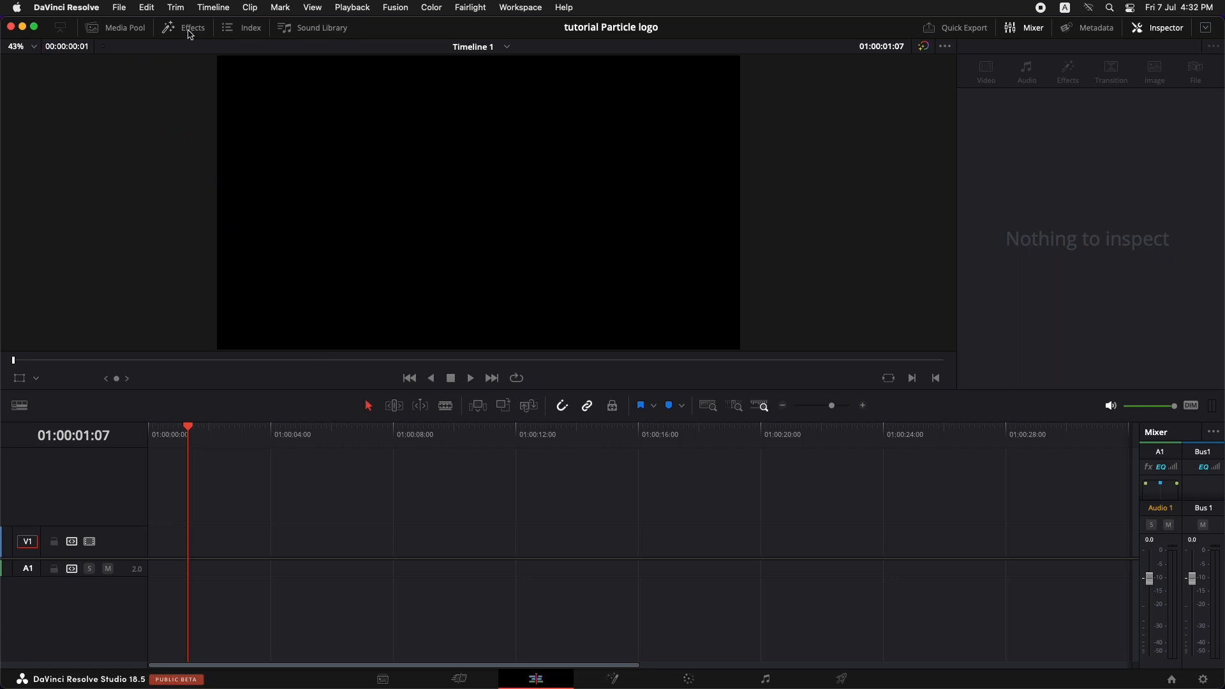
Place a Fusion Composition on track V1 and open it in Fusion, selecting MediaOut1.
{"action": "left_click", "coordinate": [191, 27]}
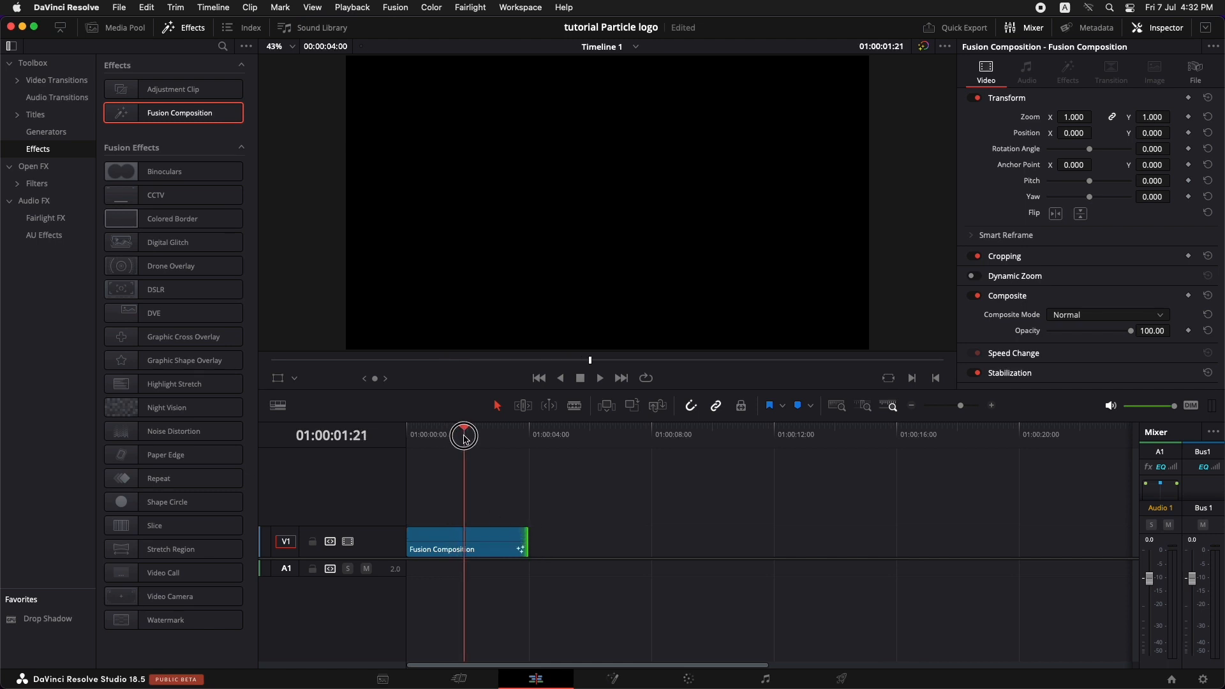
{"action": "left_click", "coordinate": [184, 28]}
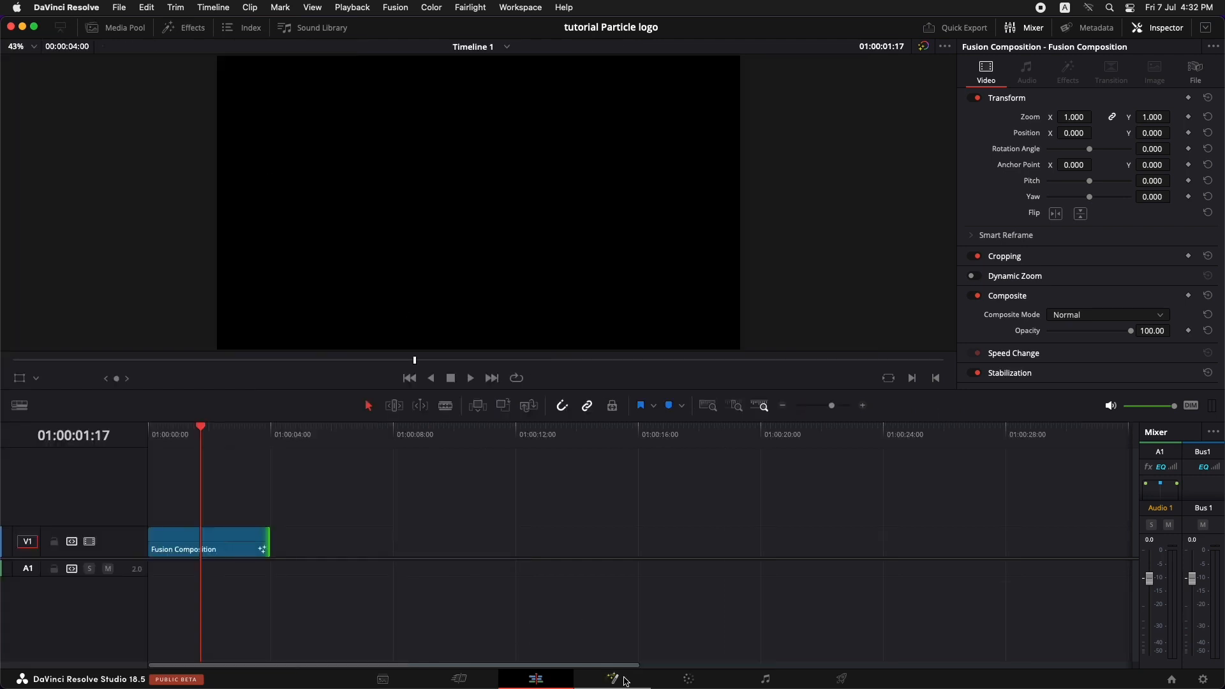
{"action": "left_click", "coordinate": [612, 678]}
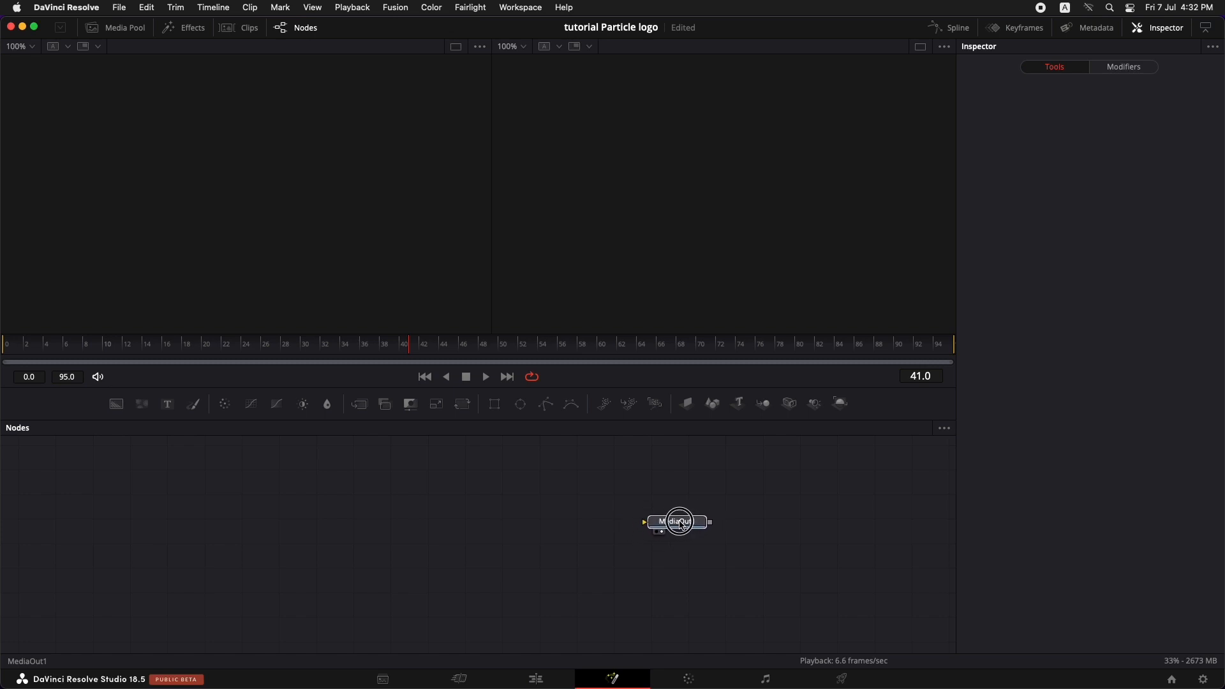
{"action": "left_click", "coordinate": [676, 522]}
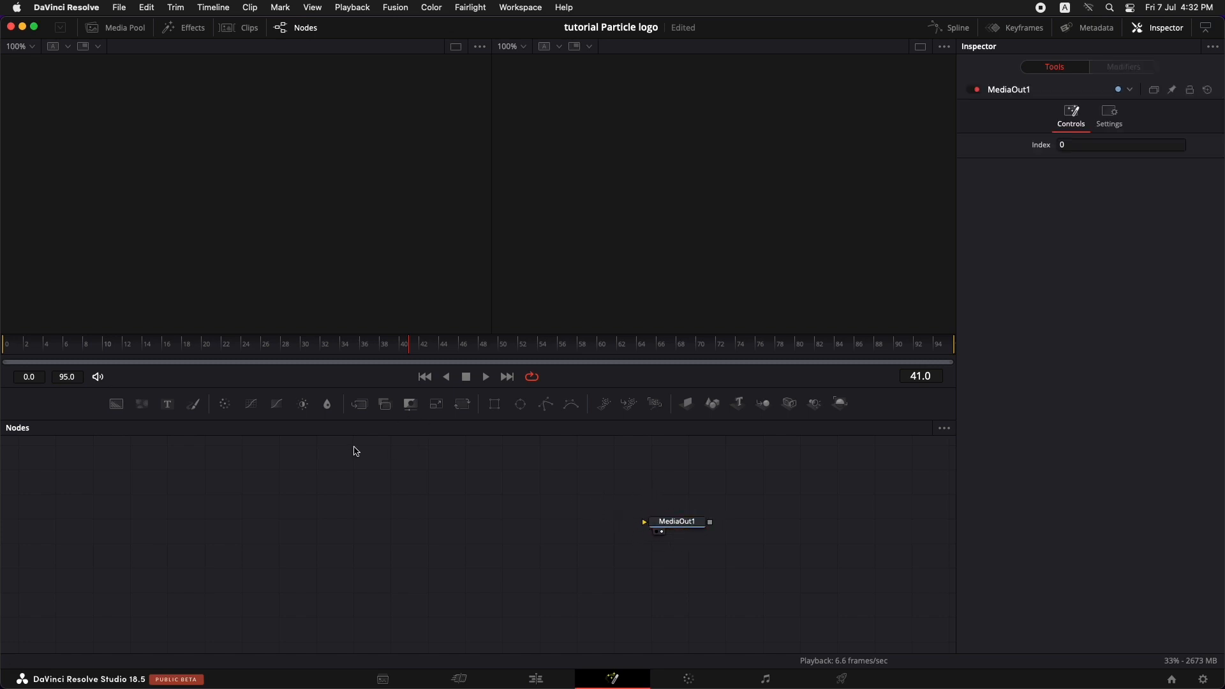
{"action": "mouse_move", "coordinate": [206, 95]}
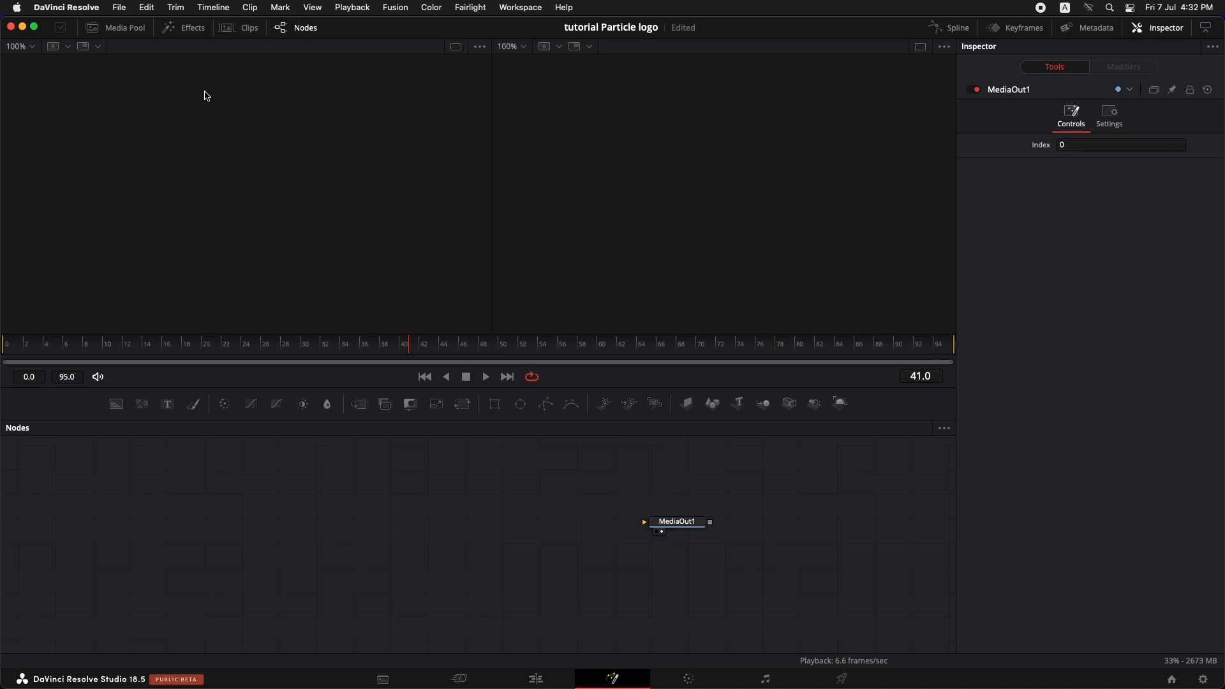
{"action": "mouse_move", "coordinate": [432, 299]}
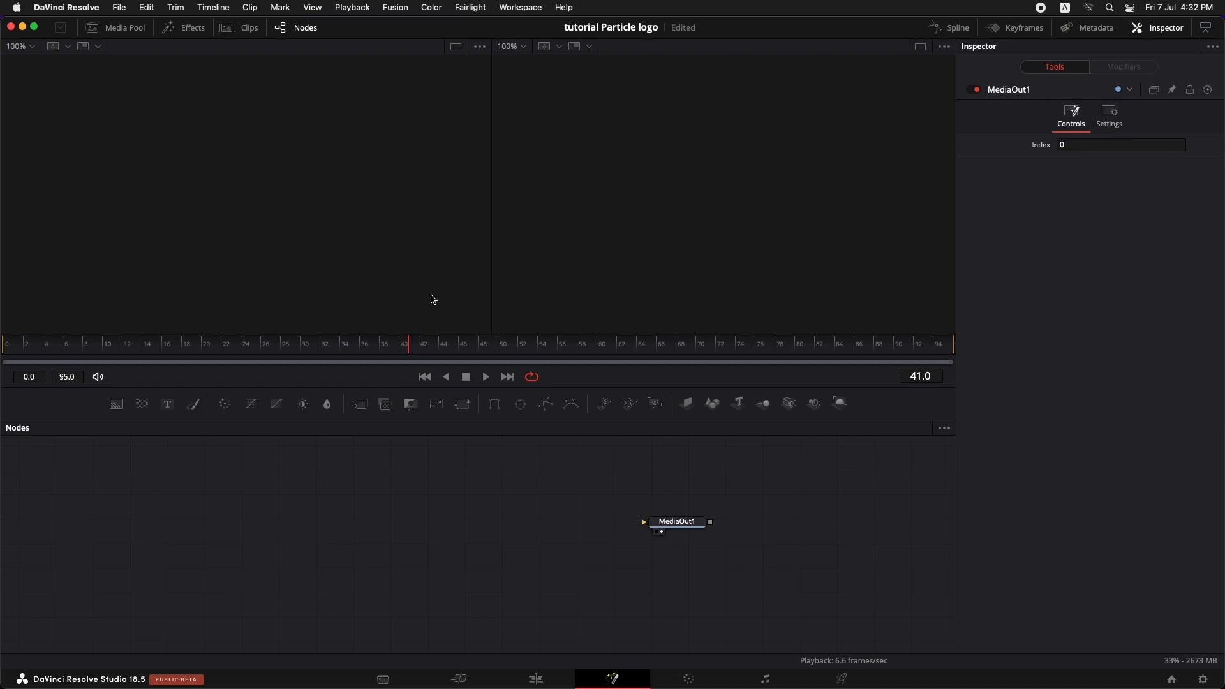
{"action": "mouse_move", "coordinate": [317, 668]}
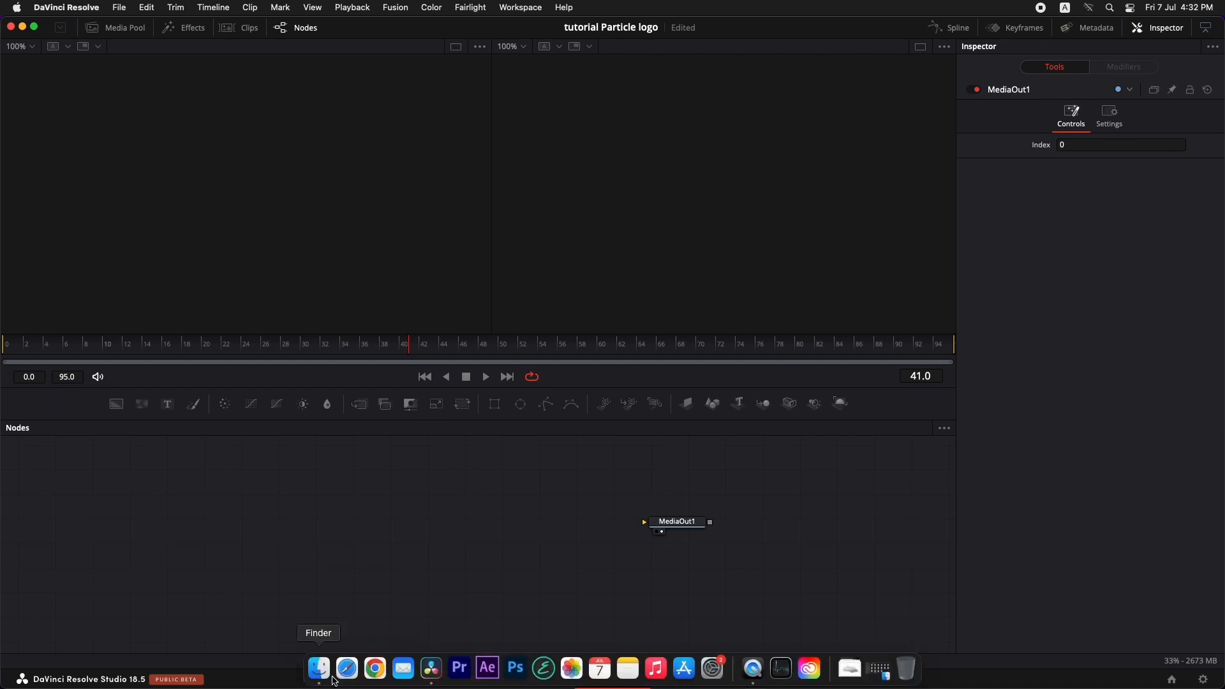
Bring 'resolve logo transparent.png' from Finder into the Nodes panel as MediaIn1.
{"action": "left_click", "coordinate": [318, 669]}
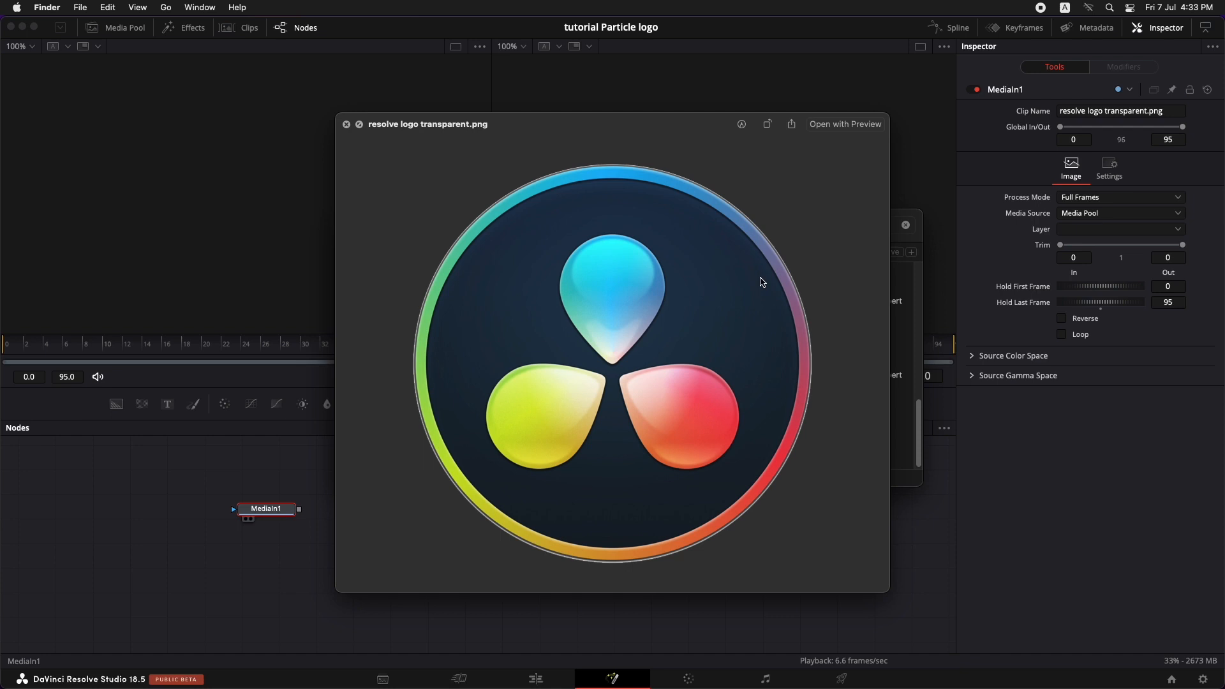
{"action": "mouse_move", "coordinate": [655, 204]}
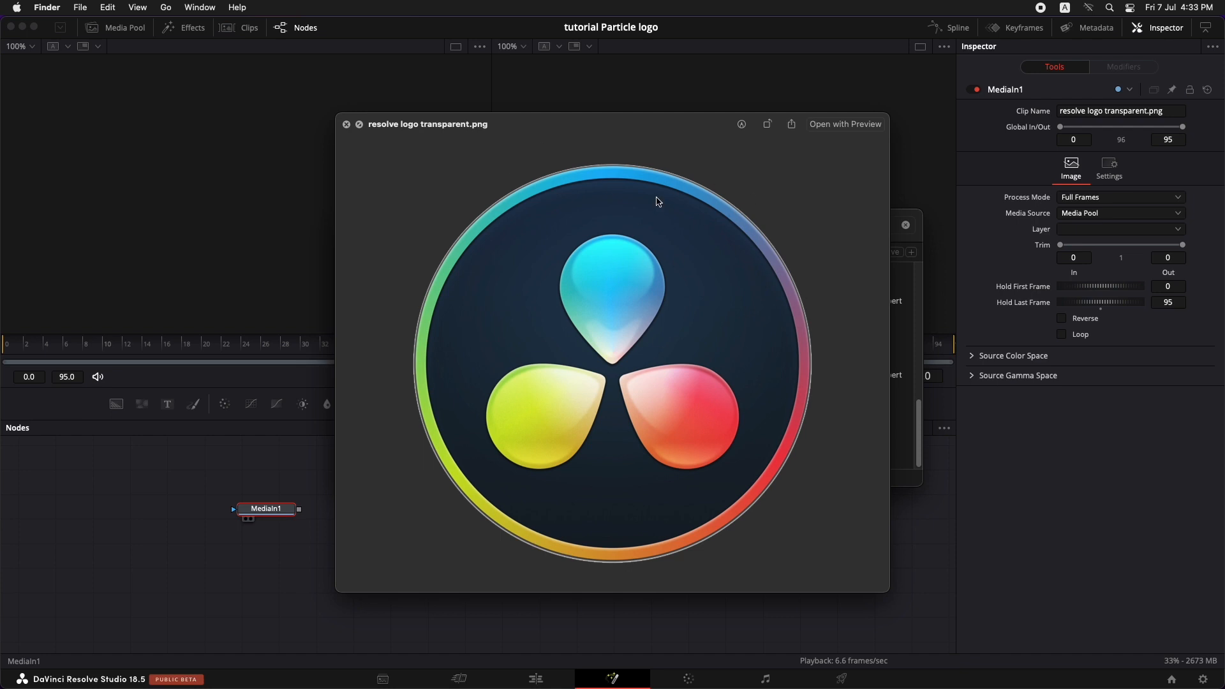
{"action": "mouse_move", "coordinate": [740, 277]}
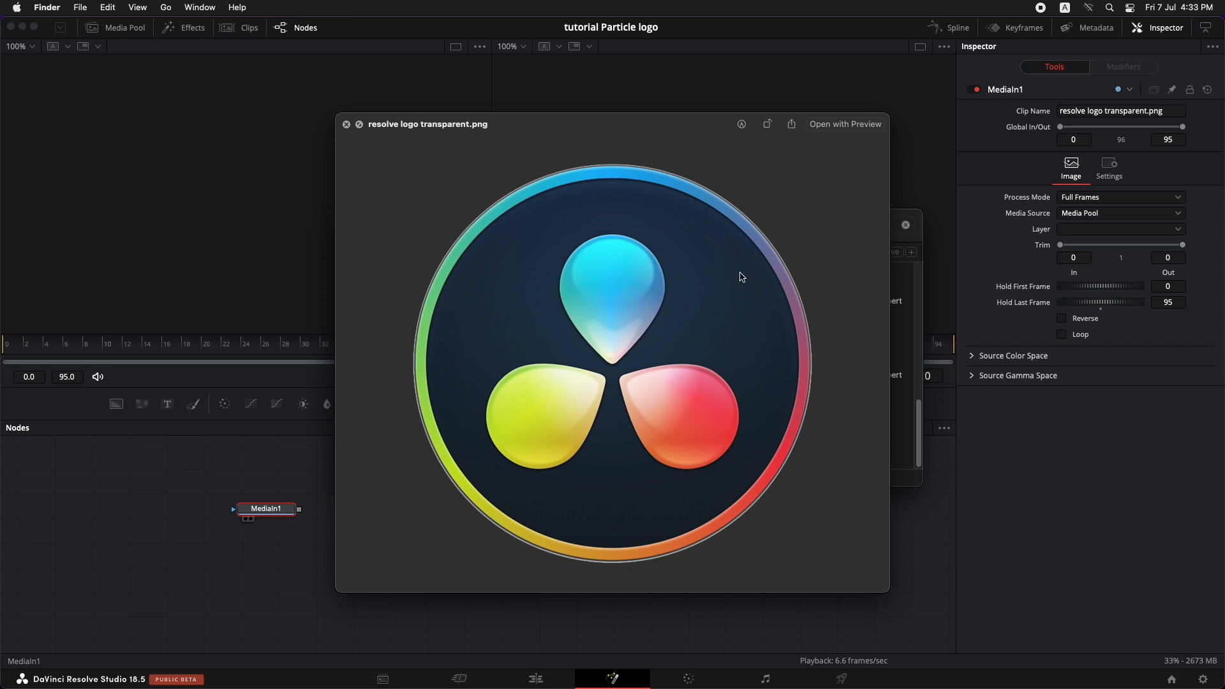
{"action": "mouse_move", "coordinate": [666, 286]}
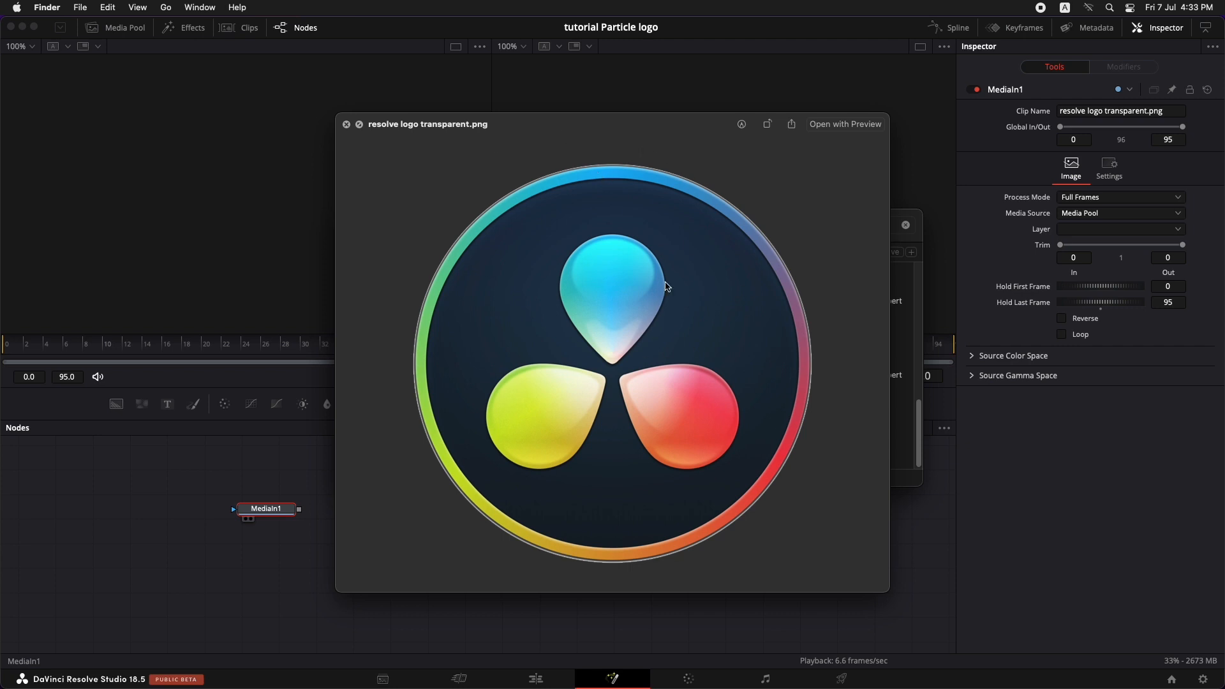
{"action": "mouse_move", "coordinate": [569, 227]}
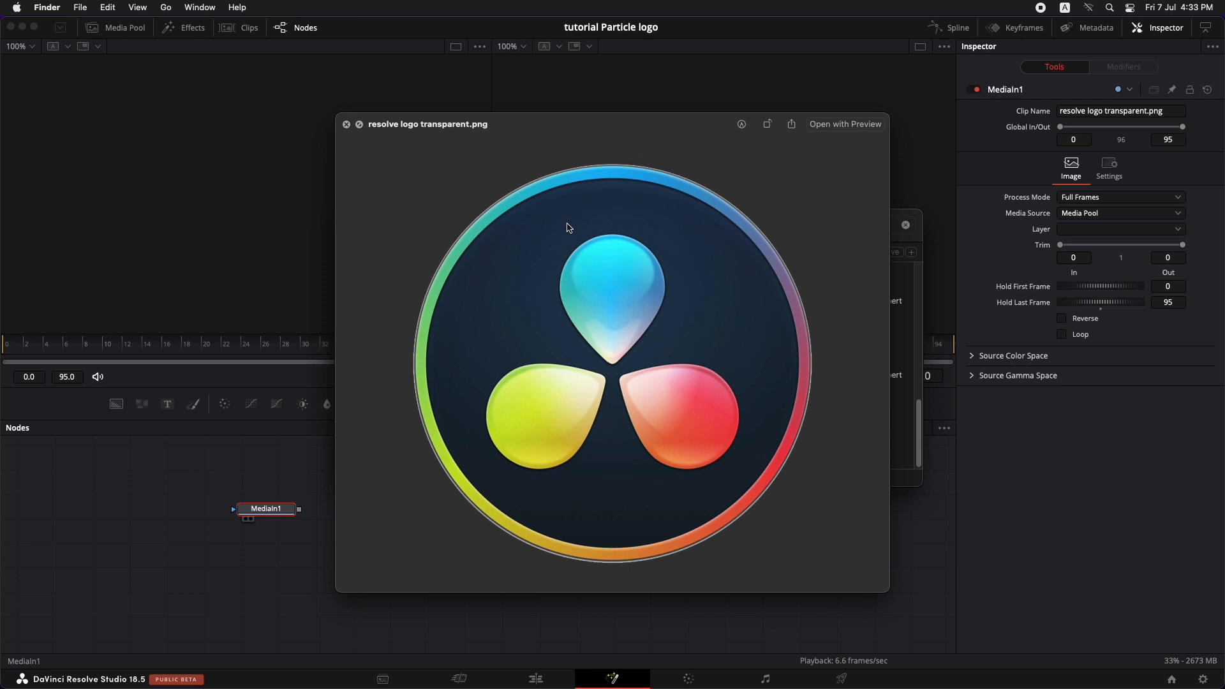
{"action": "mouse_move", "coordinate": [555, 241]}
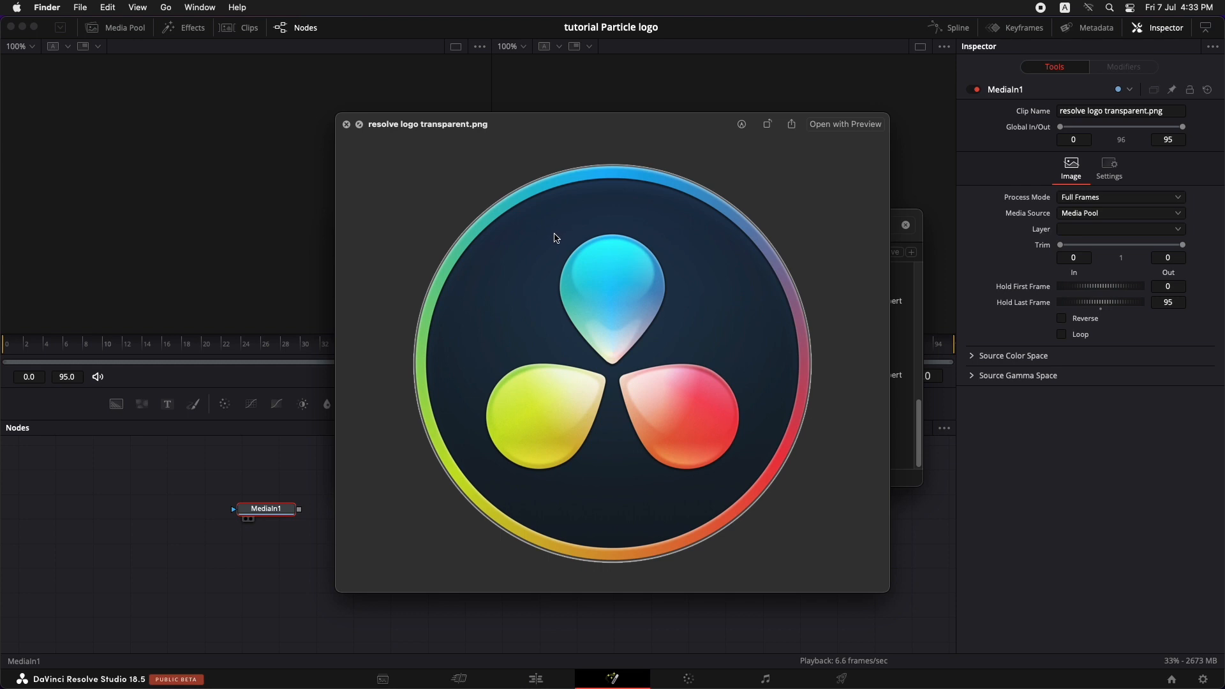
{"action": "left_click", "coordinate": [346, 123]}
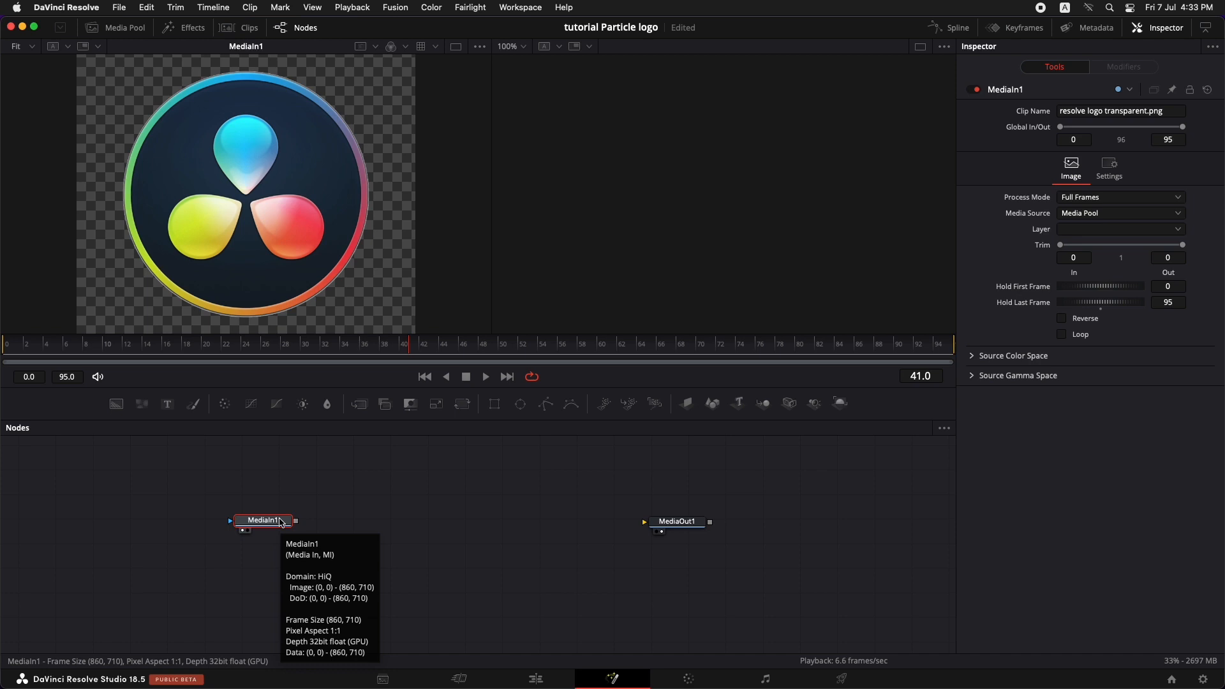
{"action": "mouse_move", "coordinate": [275, 522]}
{"action": "type", "text": "p"}
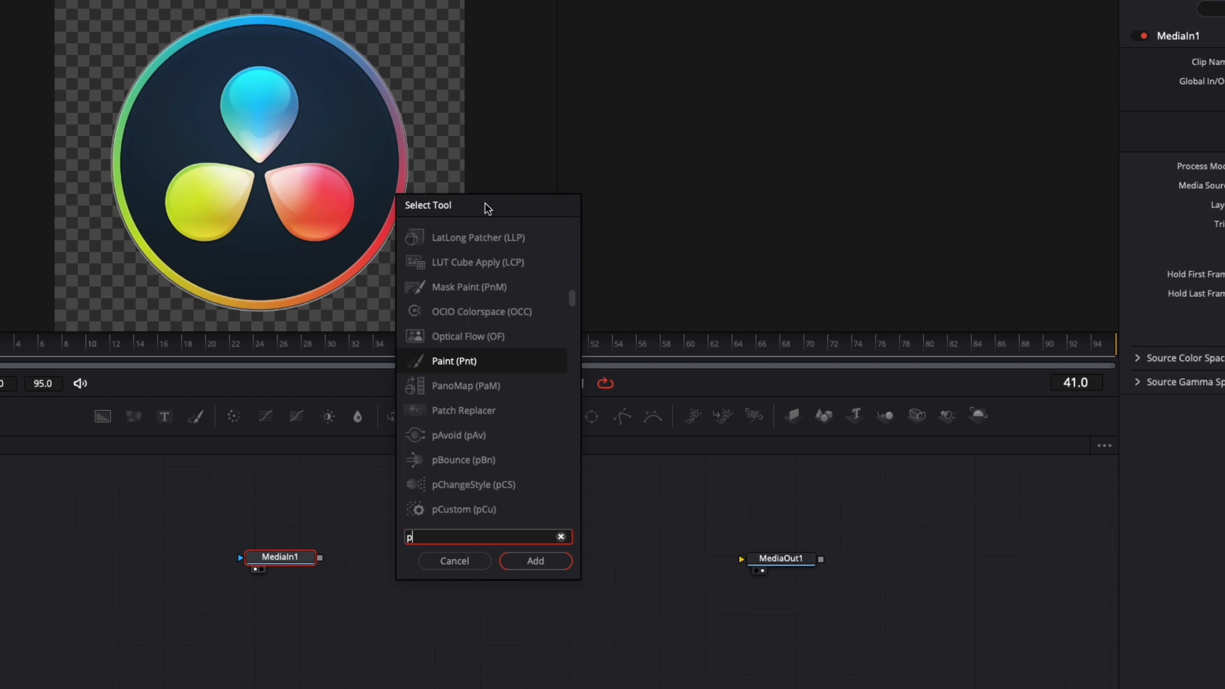
Search the Select Tool picker for the pImageEmitter particle tool.
{"action": "type", "text": "image"}
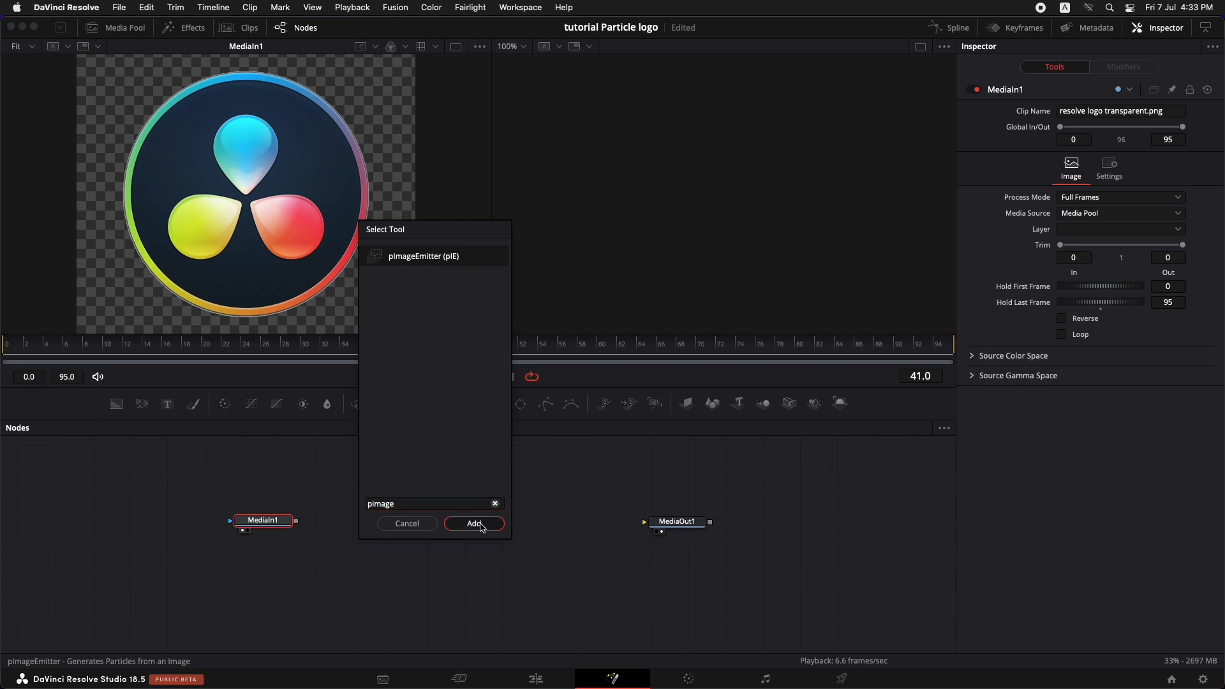
Add pImageEmitter and pRender, chaining MediaIn1 → pImageEmitter1 → pRender1 → MediaOut1.
{"action": "left_click", "coordinate": [474, 523]}
{"action": "type", "text": "pren"}
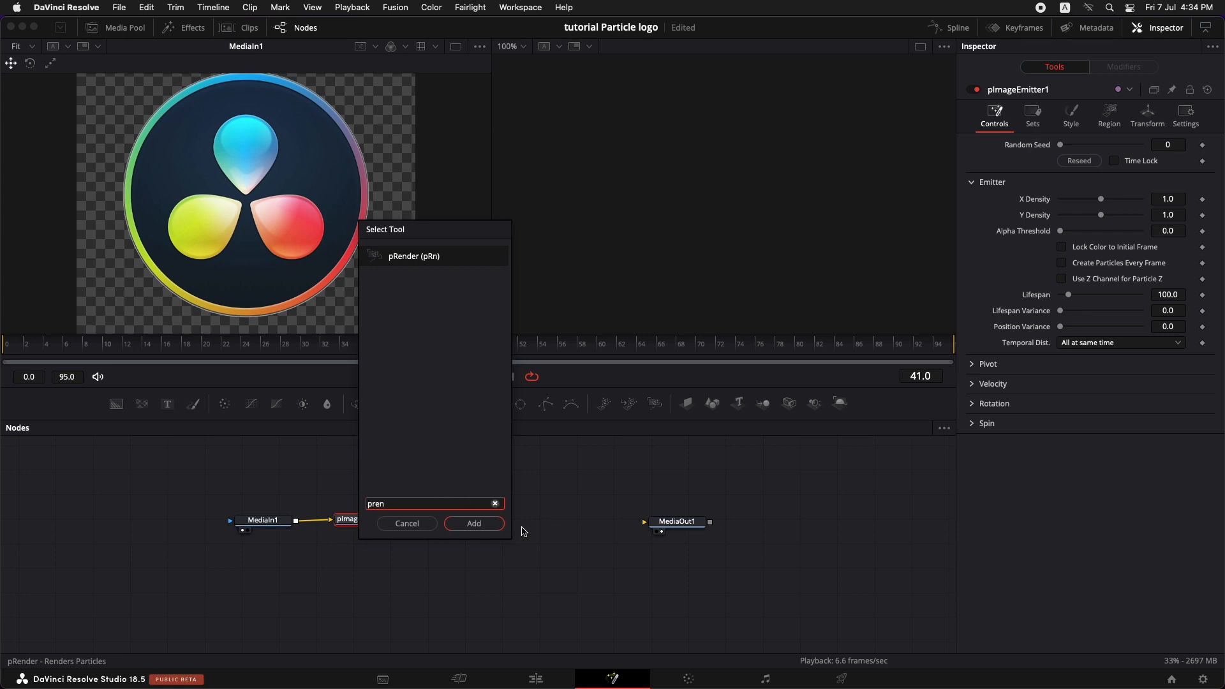
{"action": "left_click", "coordinate": [473, 524]}
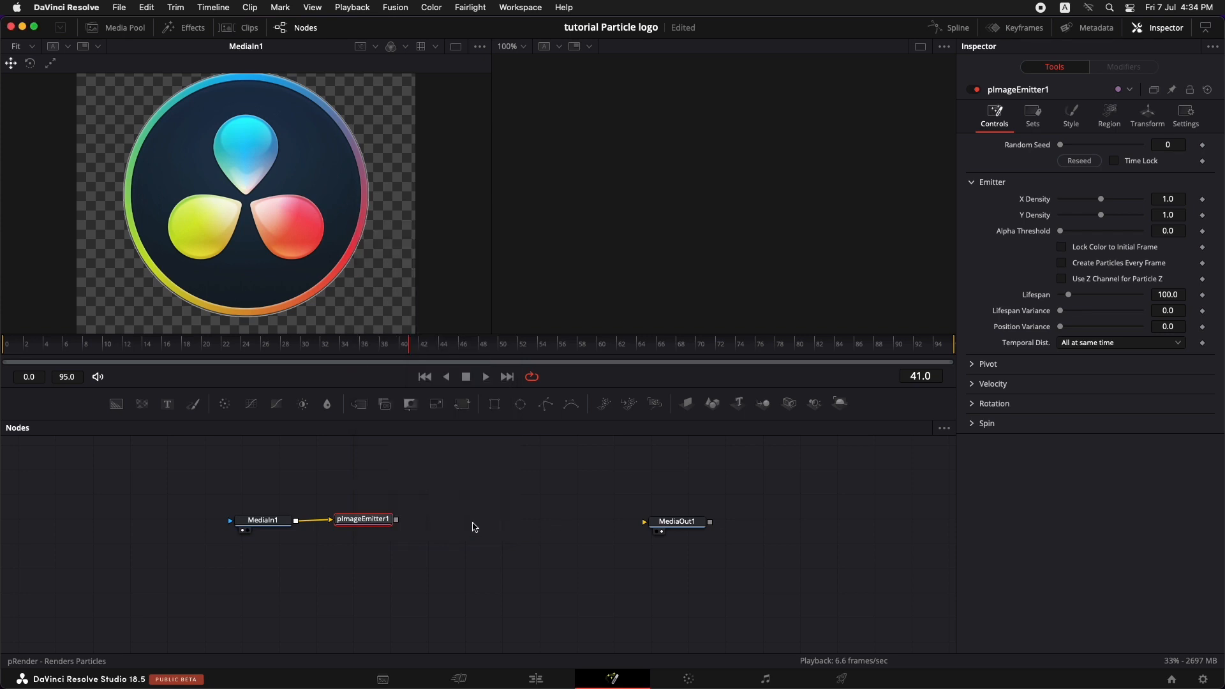
{"action": "left_click", "coordinate": [460, 520]}
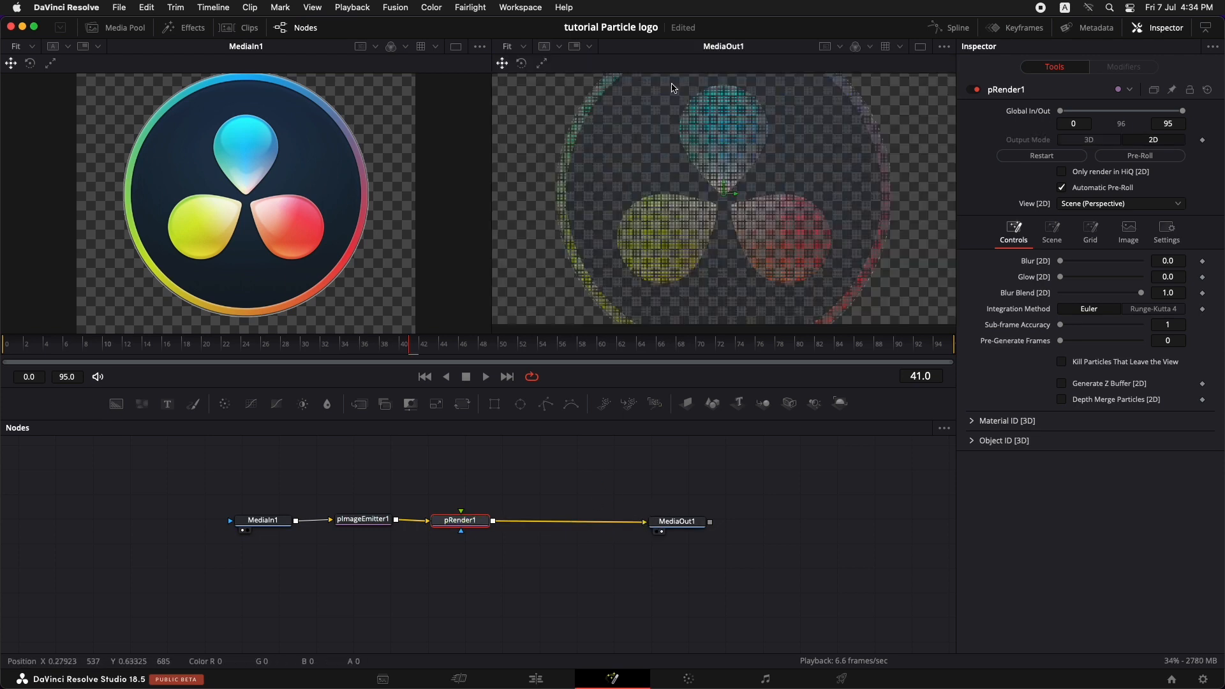
{"action": "mouse_move", "coordinate": [733, 159]}
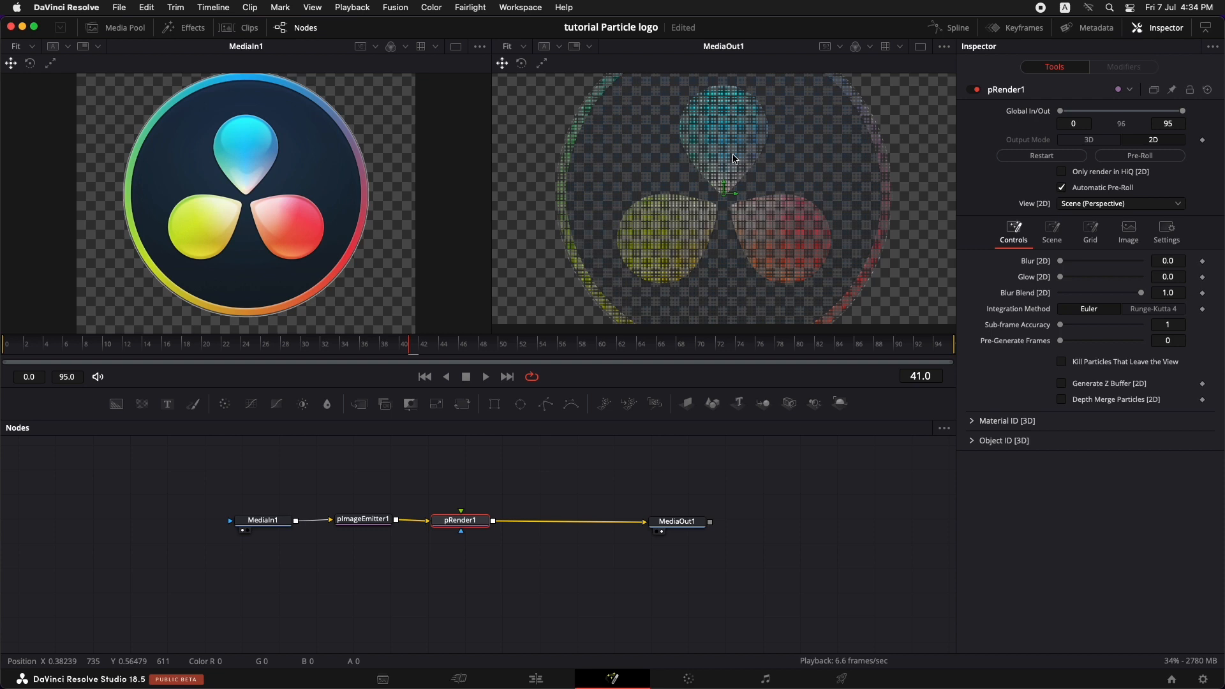
{"action": "mouse_move", "coordinate": [591, 282]}
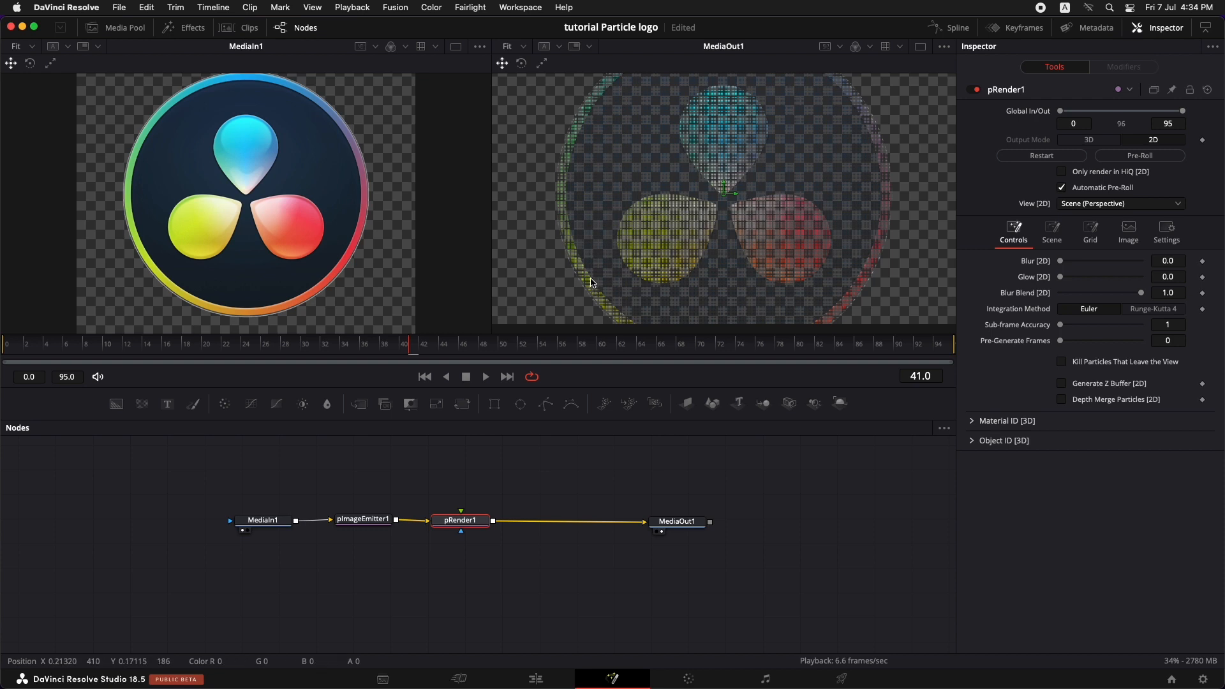
{"action": "mouse_move", "coordinate": [602, 240]}
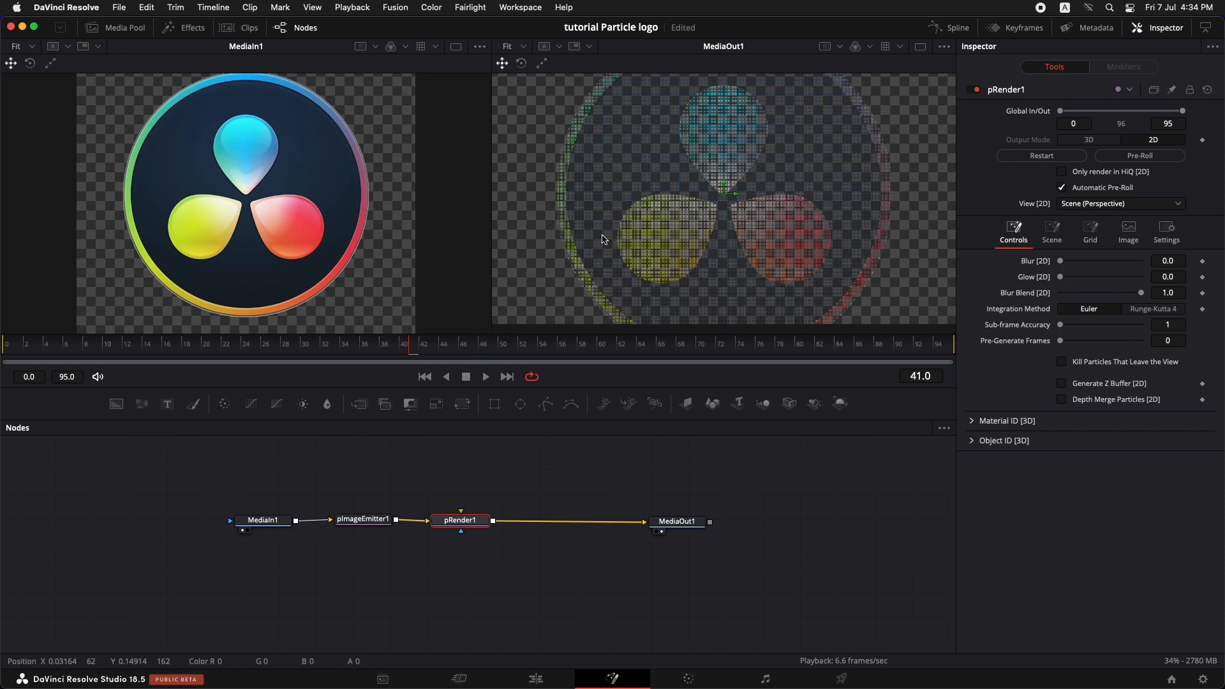
{"action": "mouse_move", "coordinate": [790, 206]}
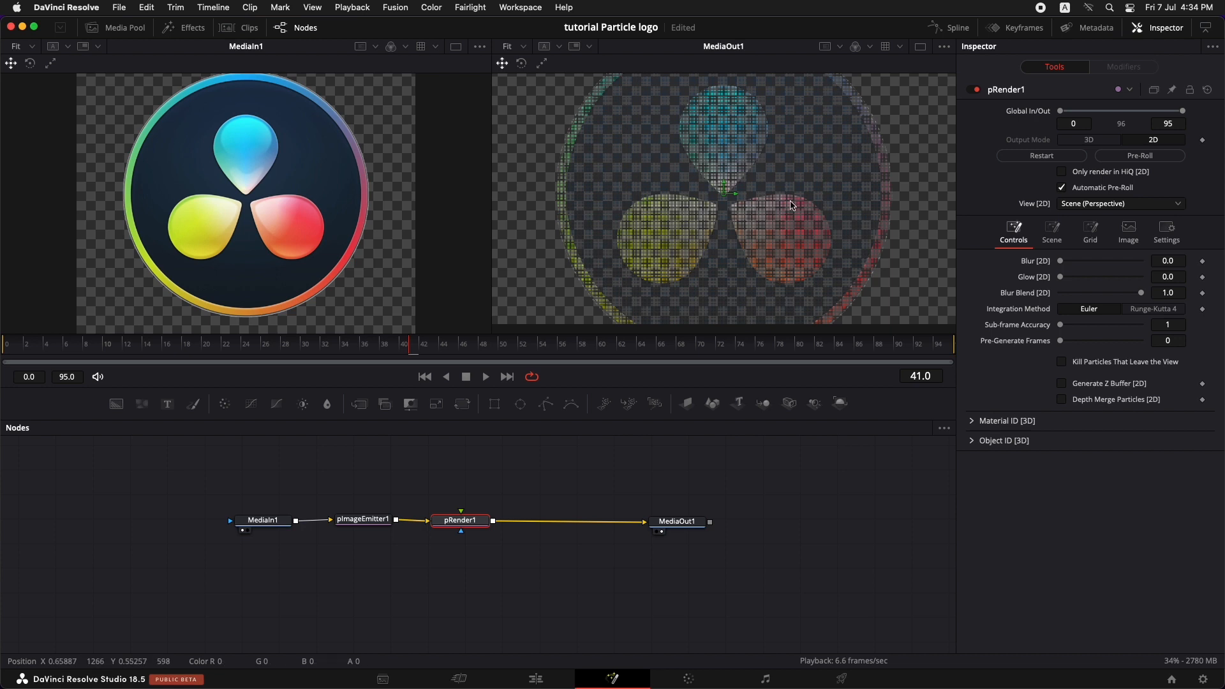
{"action": "mouse_move", "coordinate": [738, 141]}
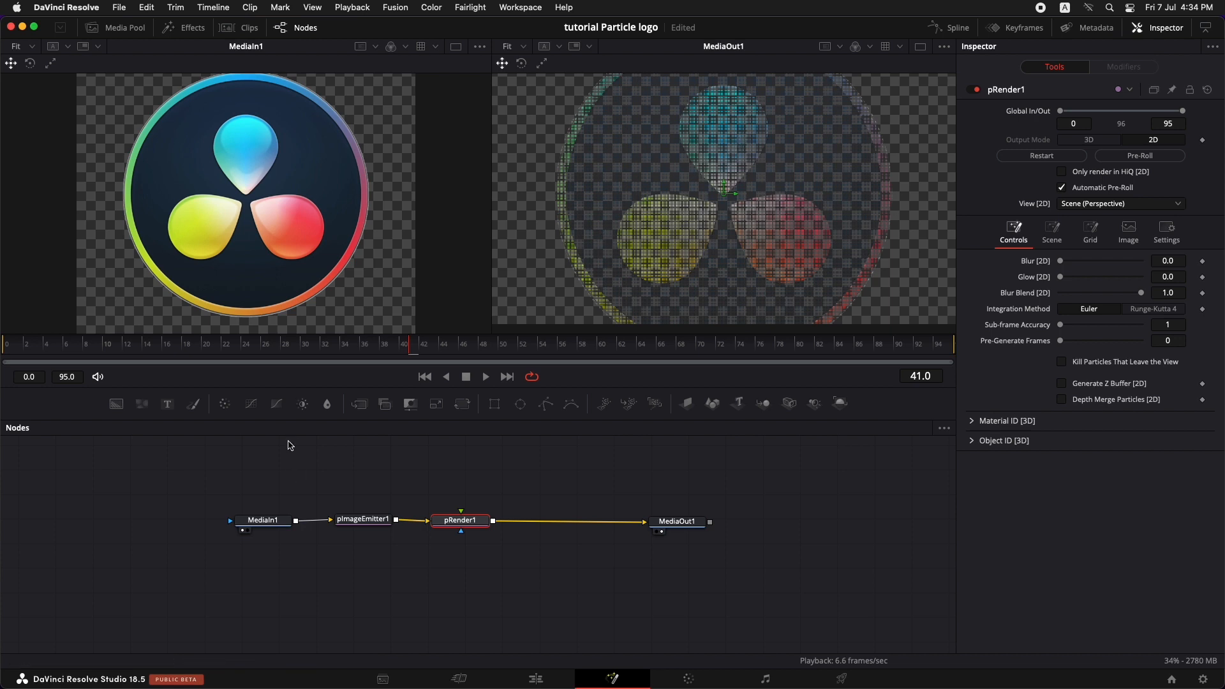
Insert a Transform node after MediaIn1 and set its Size to 0.41.
{"action": "left_click", "coordinate": [263, 520]}
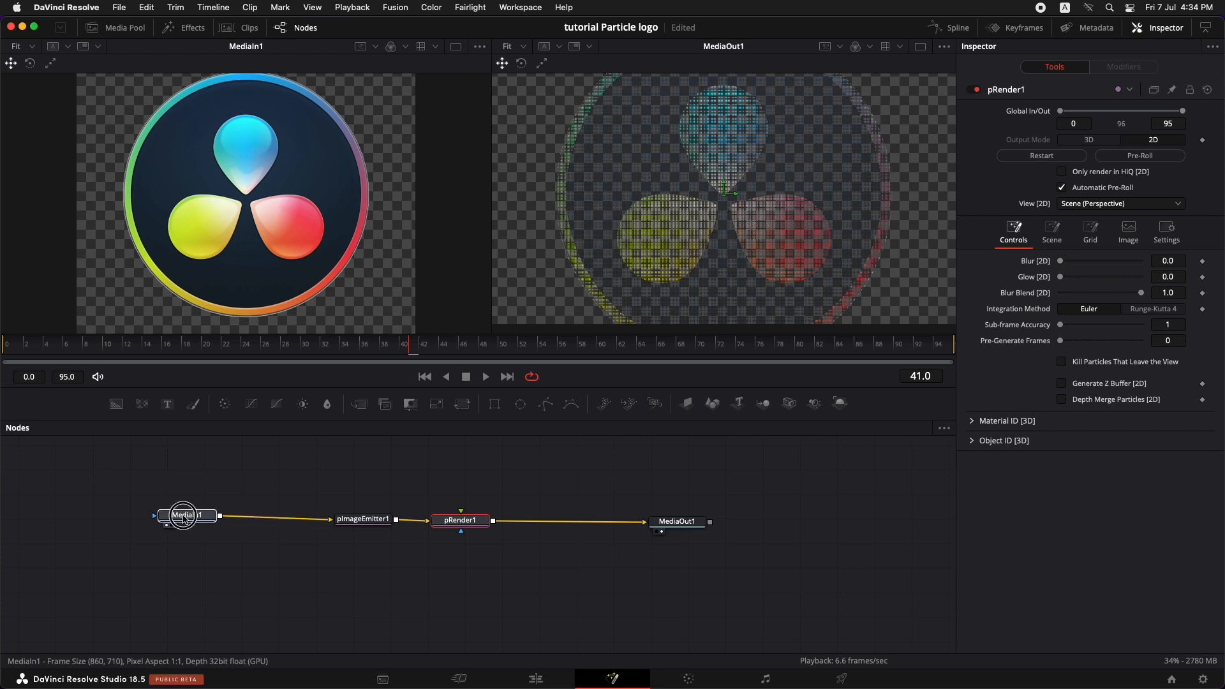
{"action": "left_click", "coordinate": [185, 515]}
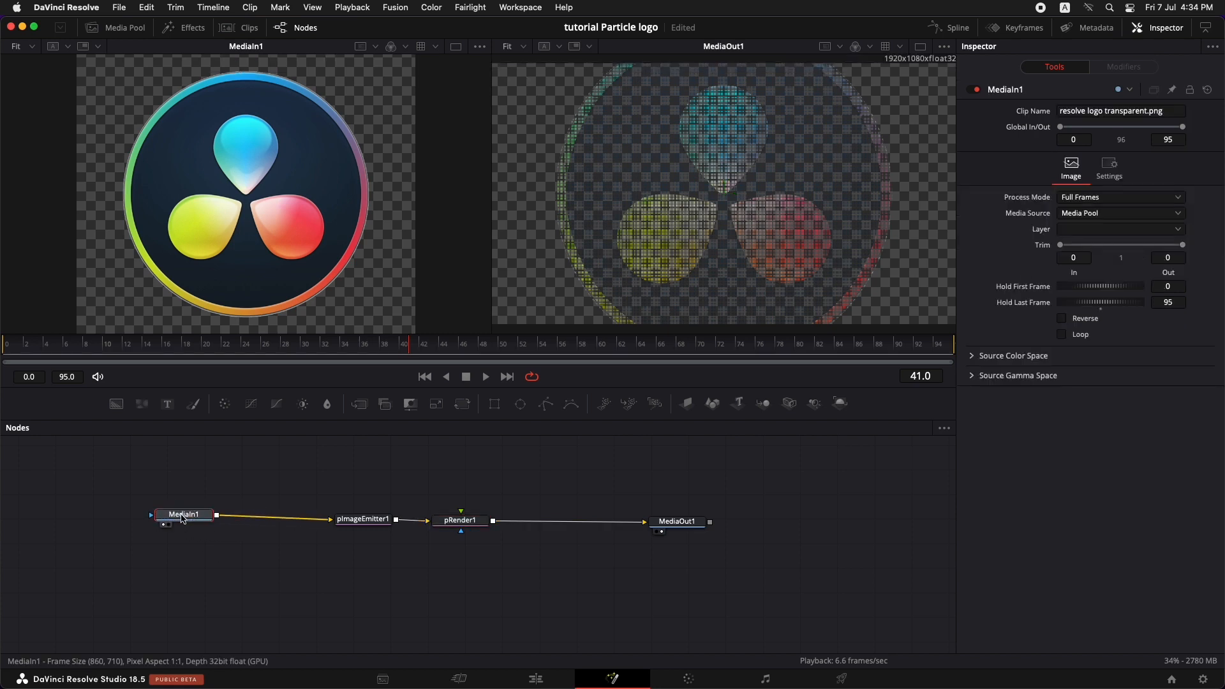
{"action": "type", "text": "tran"}
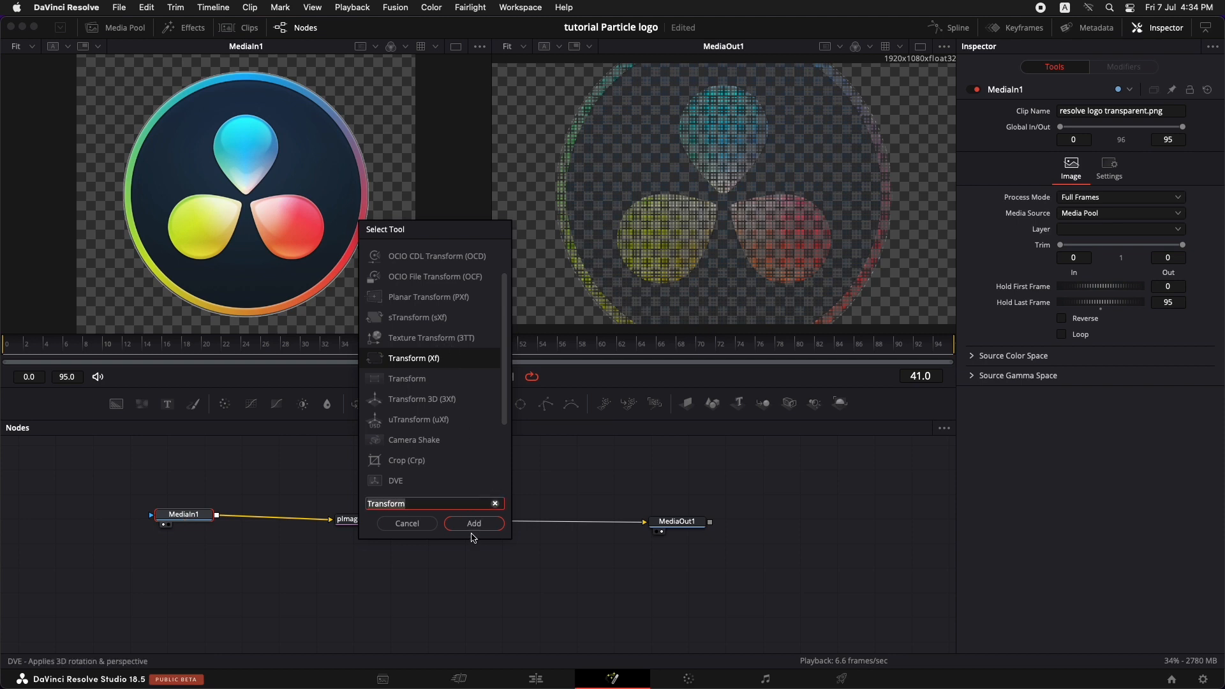
{"action": "left_click", "coordinate": [473, 523]}
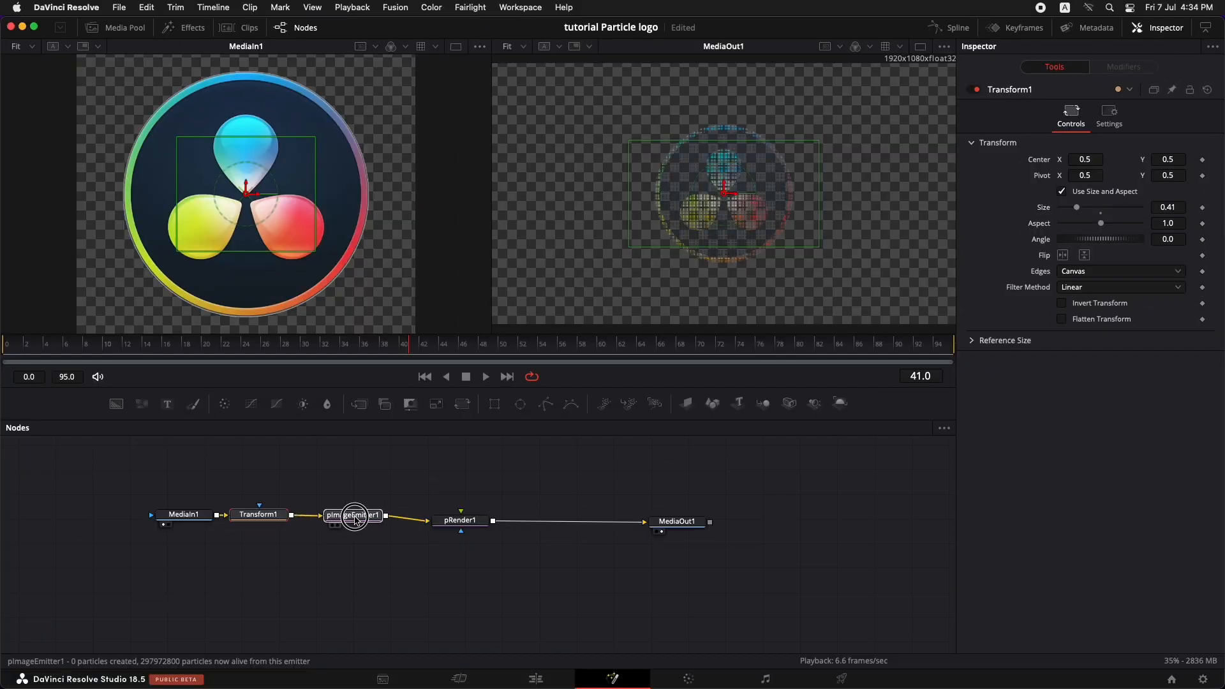
Switch pImageEmitter1's particle style to Blob.
{"action": "left_click", "coordinate": [349, 514]}
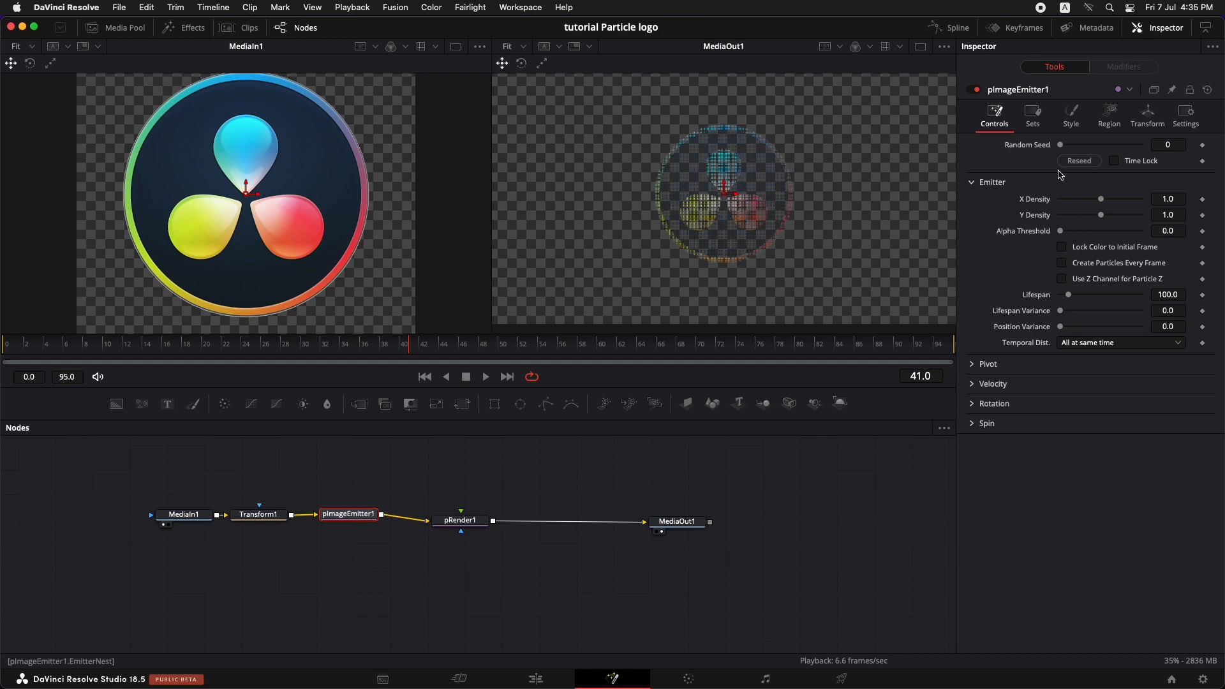
{"action": "left_click", "coordinate": [1069, 114]}
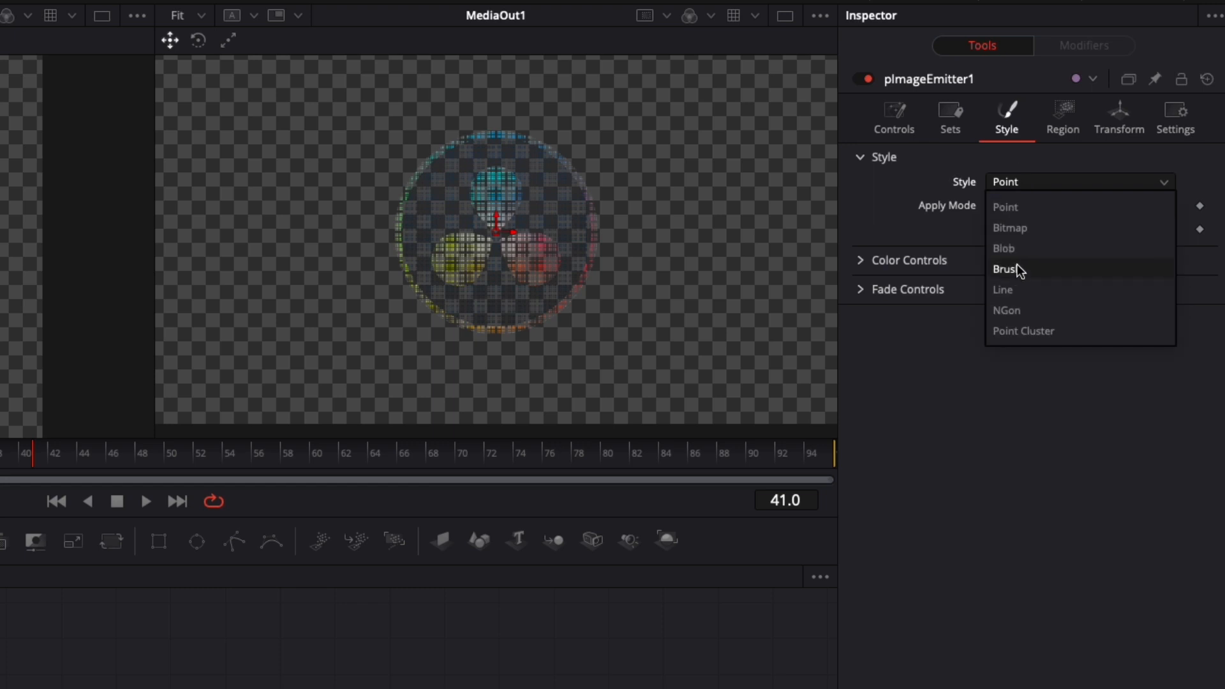
{"action": "left_click", "coordinate": [1003, 249]}
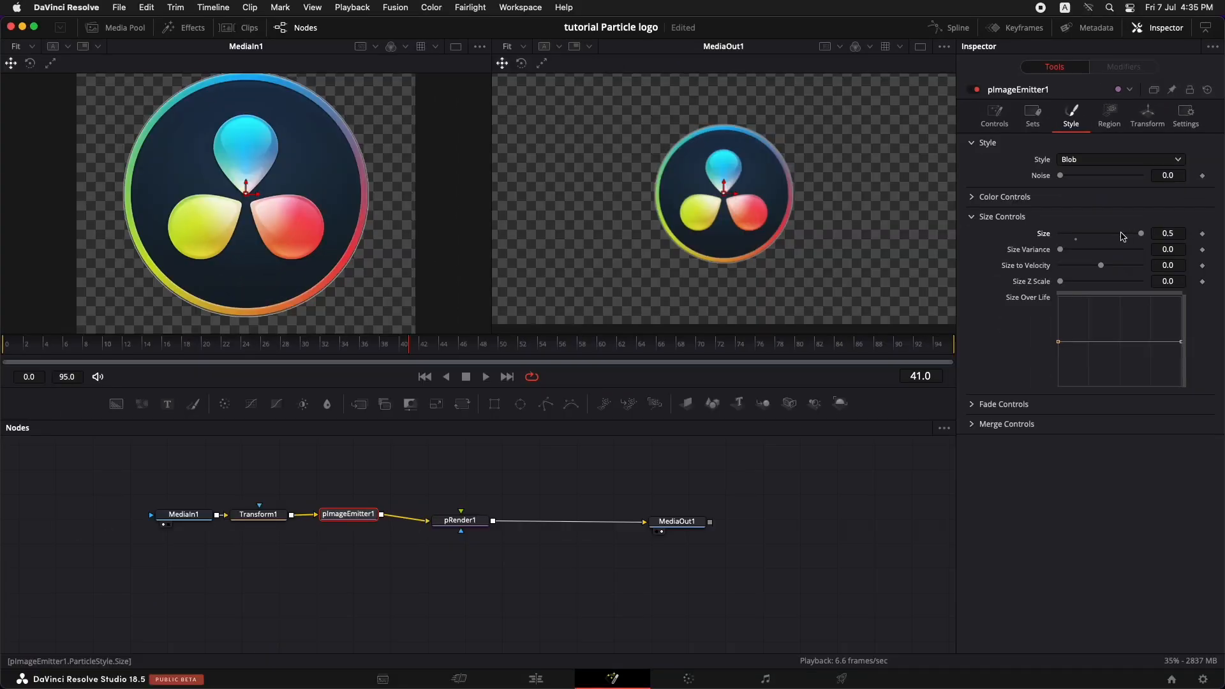
{"action": "mouse_move", "coordinate": [528, 282]}
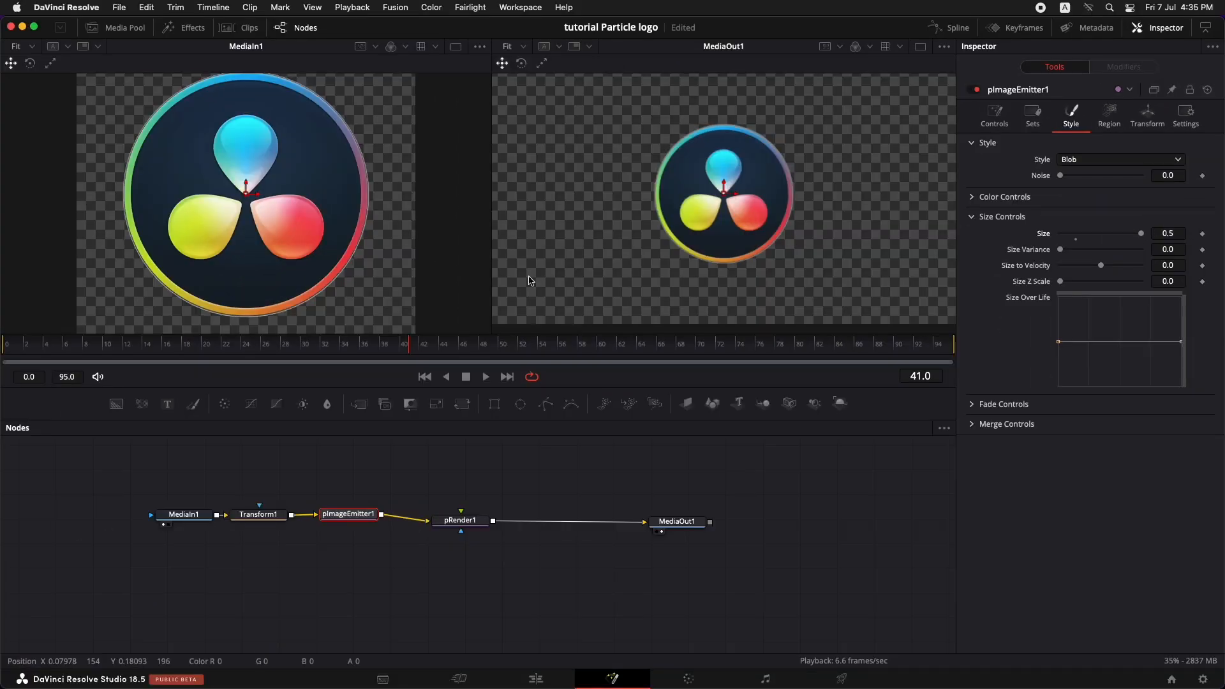
{"action": "left_click", "coordinate": [993, 115]}
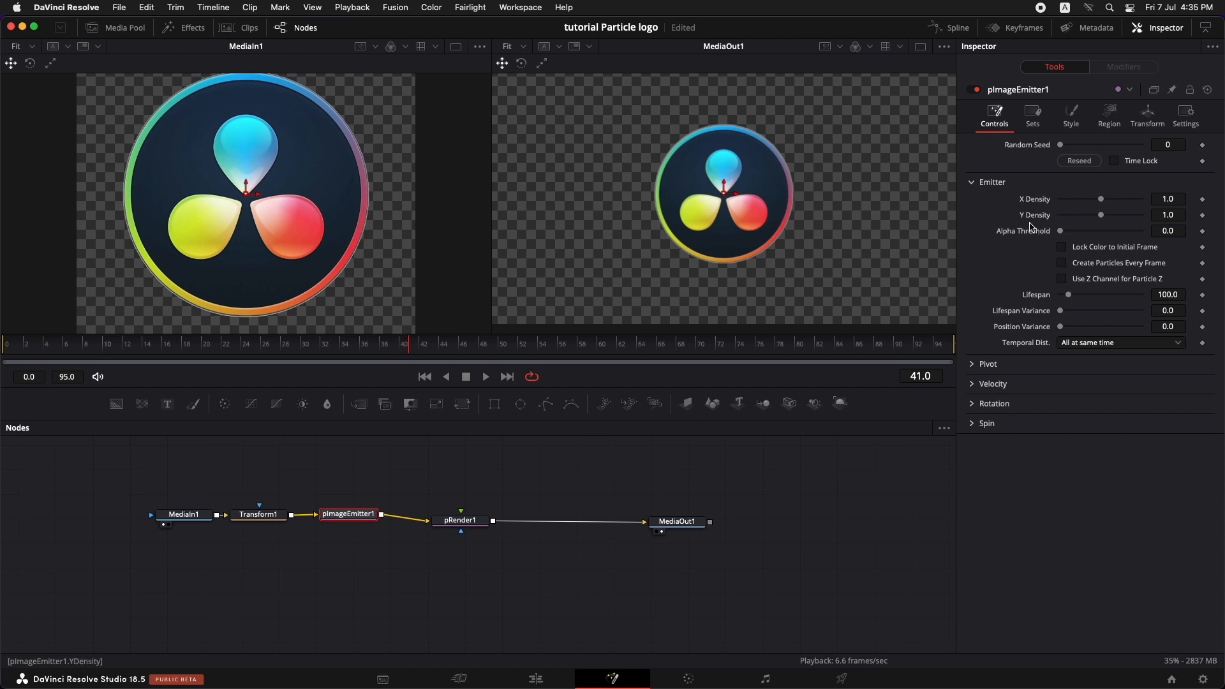
{"action": "mouse_move", "coordinate": [1069, 306]}
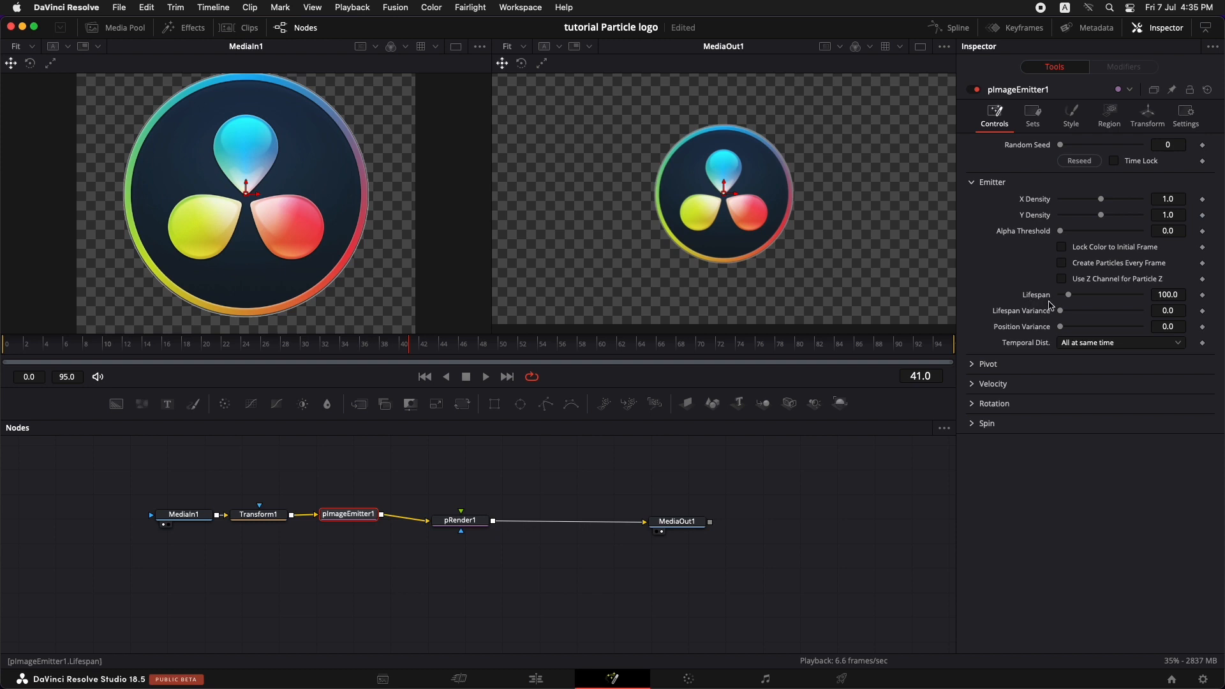
{"action": "mouse_move", "coordinate": [960, 351]}
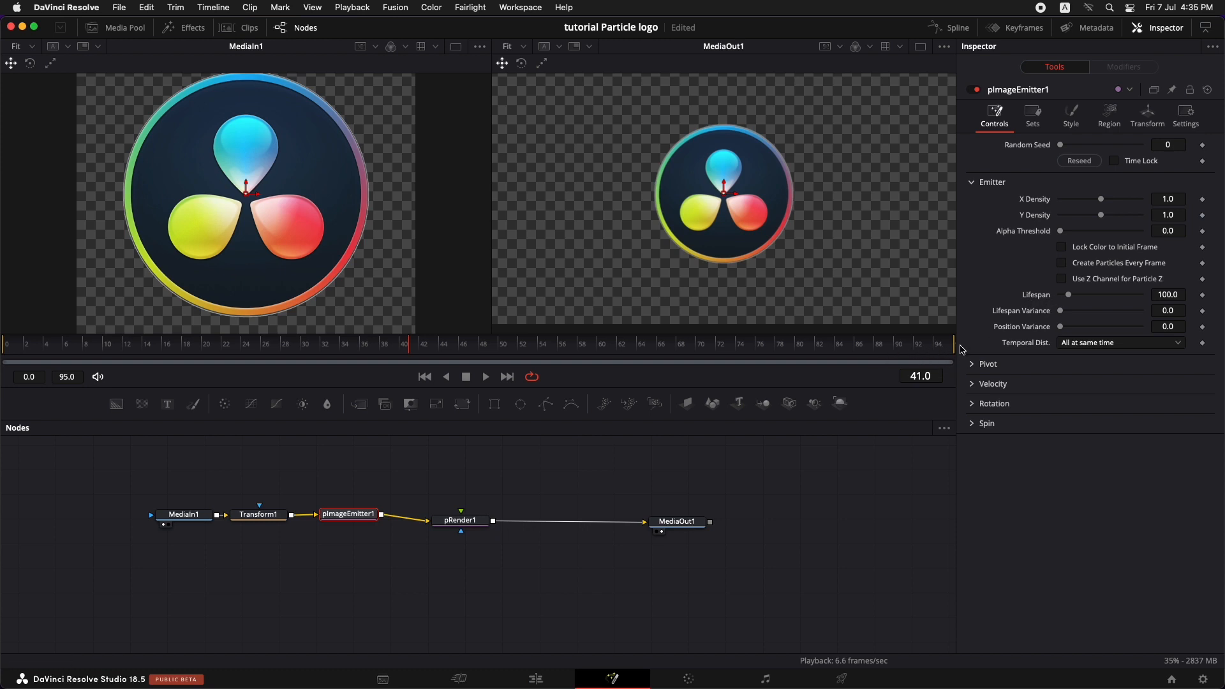
{"action": "mouse_move", "coordinate": [951, 355]}
{"action": "type", "text": "200"}
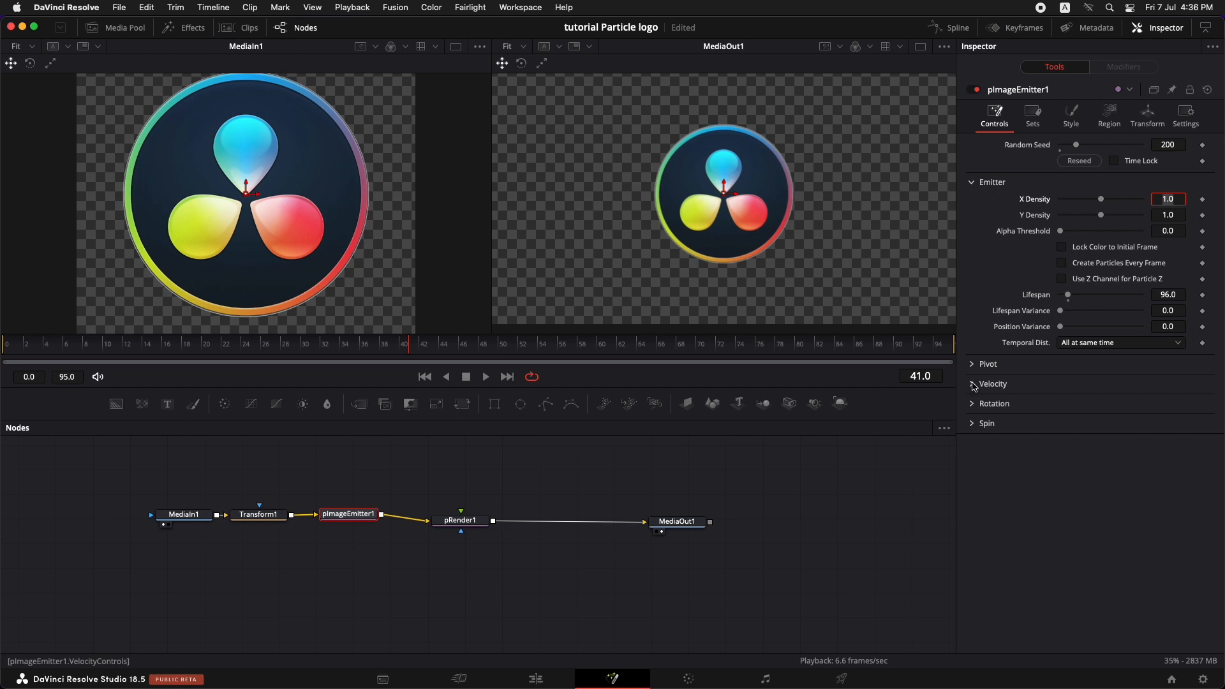
Set the emitter's Velocity to 0.118 and Velocity Variance to 0.134.
{"action": "left_click", "coordinate": [993, 383]}
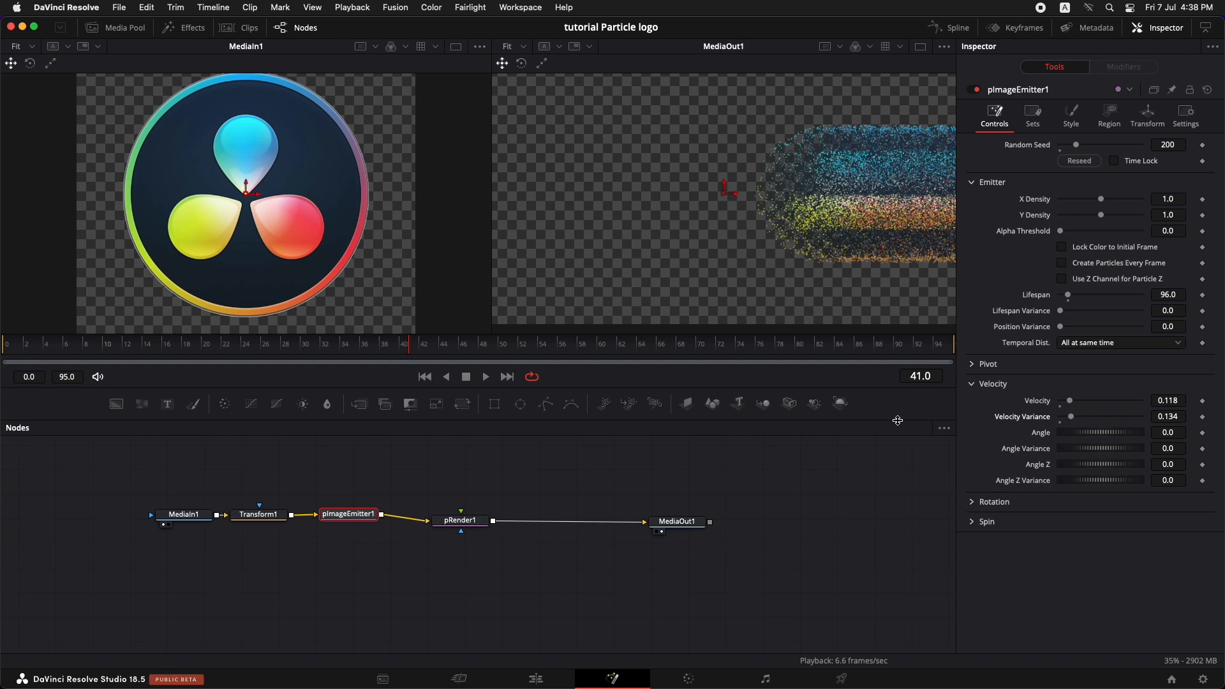
{"action": "mouse_move", "coordinate": [879, 421]}
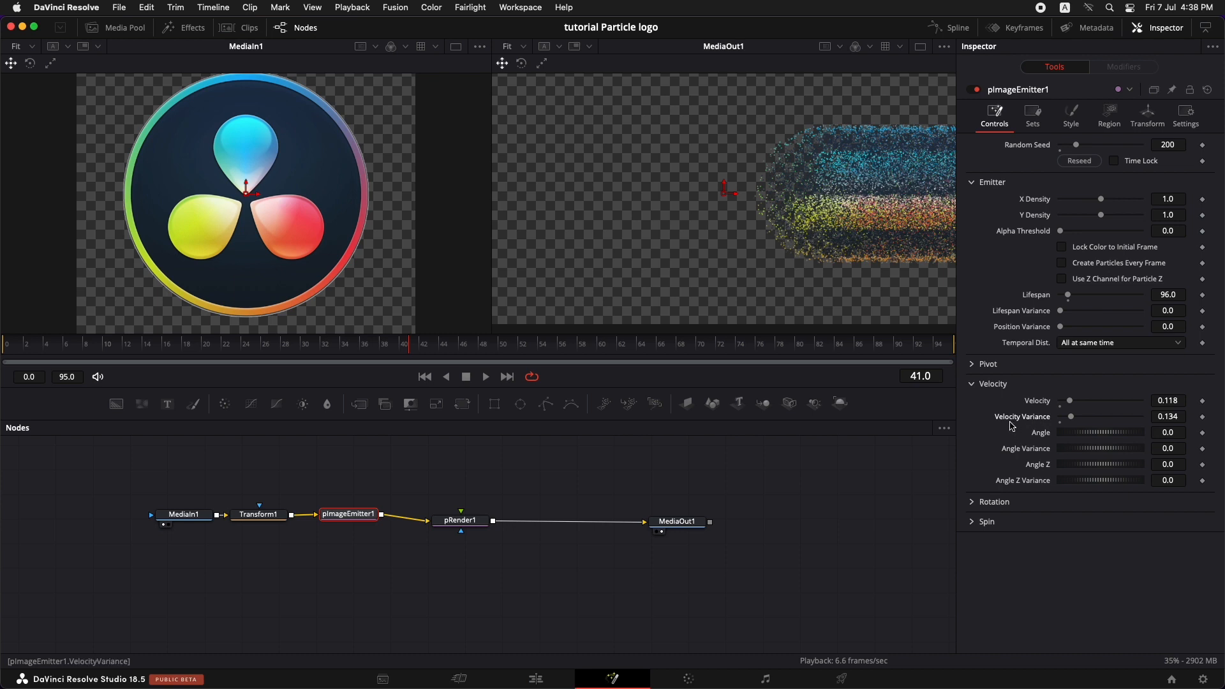
{"action": "mouse_move", "coordinate": [122, 354]}
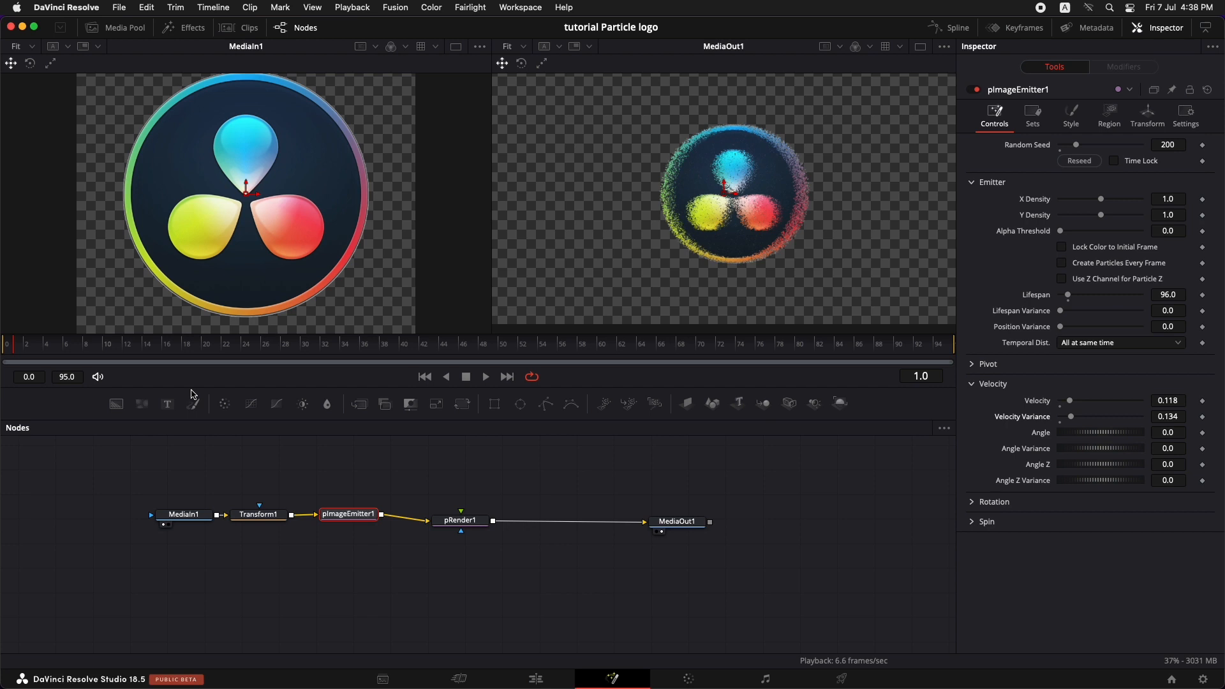
Change the emitter's velocity Angle Z to -90.
{"action": "left_click", "coordinate": [484, 376]}
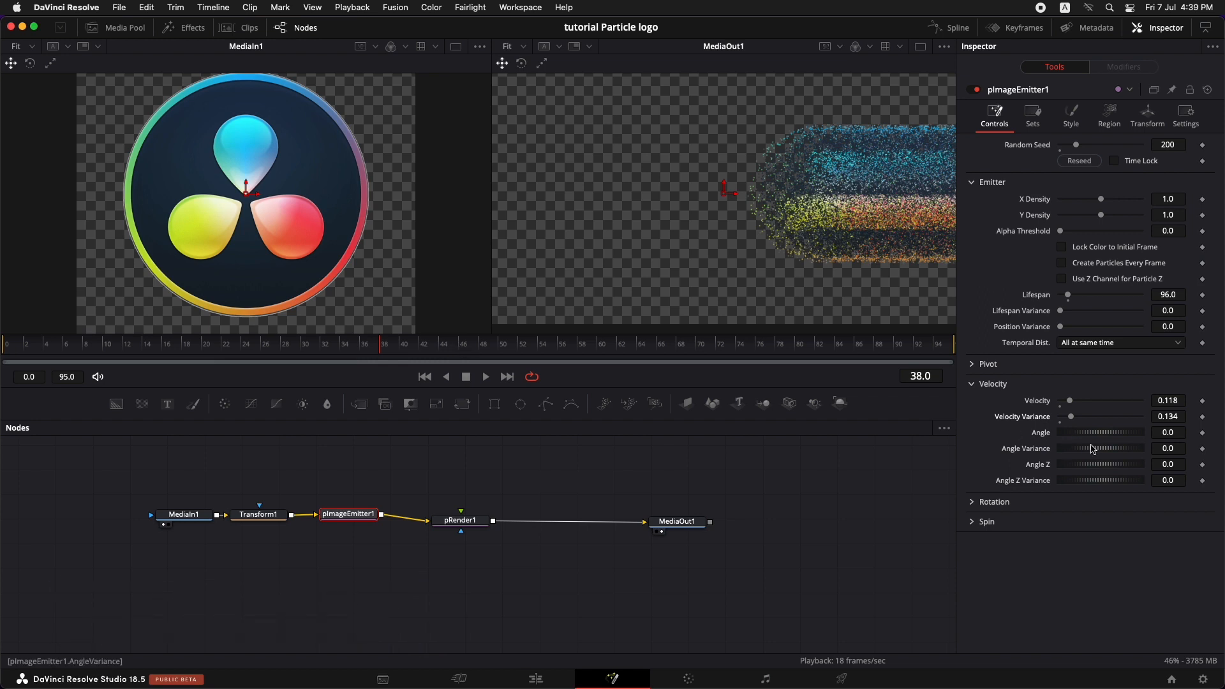
{"action": "mouse_move", "coordinate": [1045, 474]}
{"action": "type", "text": "-90"}
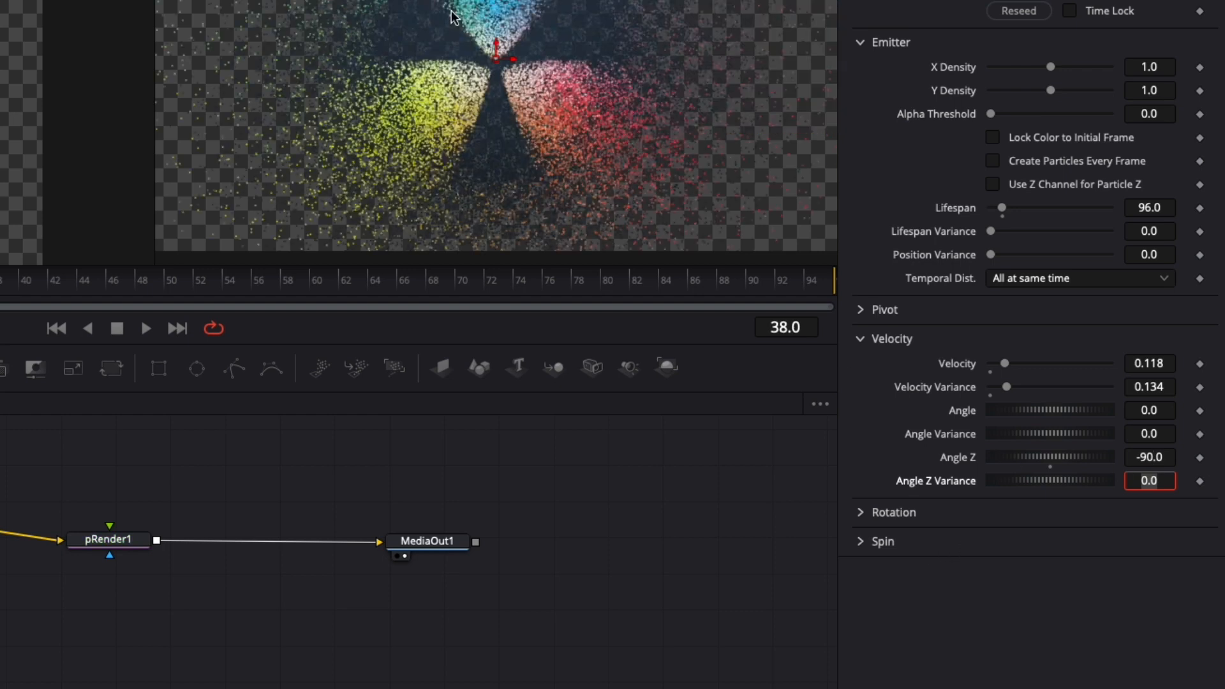
{"action": "mouse_move", "coordinate": [261, 63]}
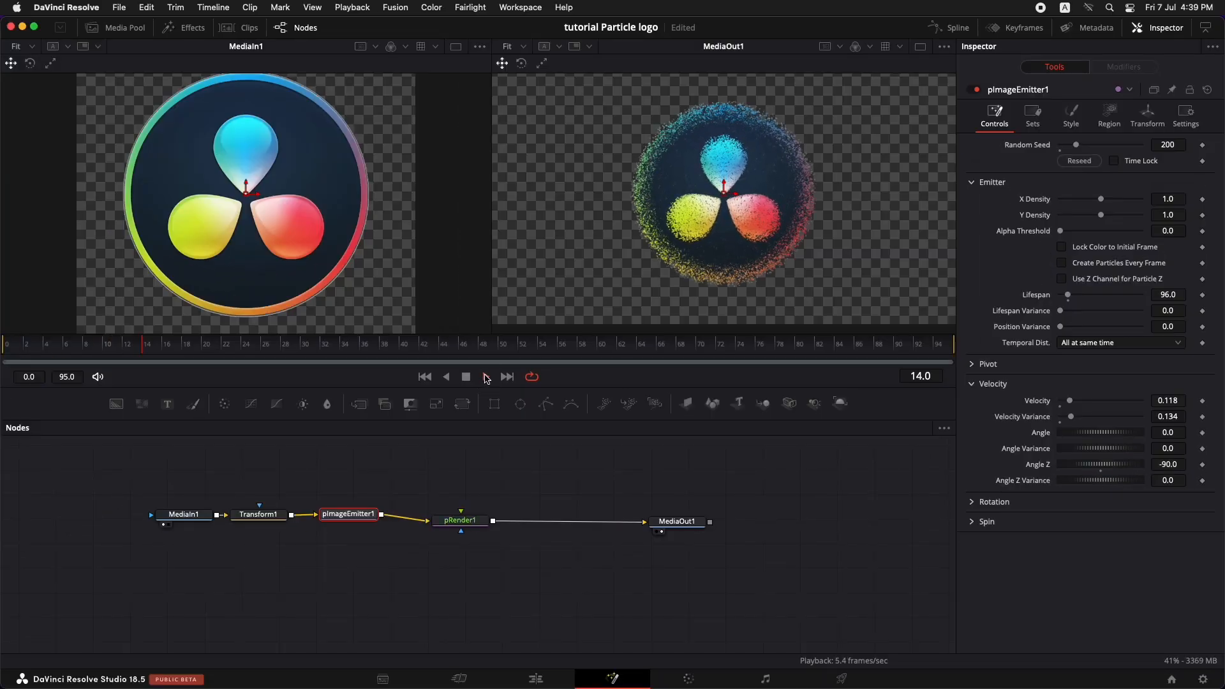
Preview the radial particle burst, then move pRender1 aside and select pImageEmitter1.
{"action": "left_click", "coordinate": [483, 377]}
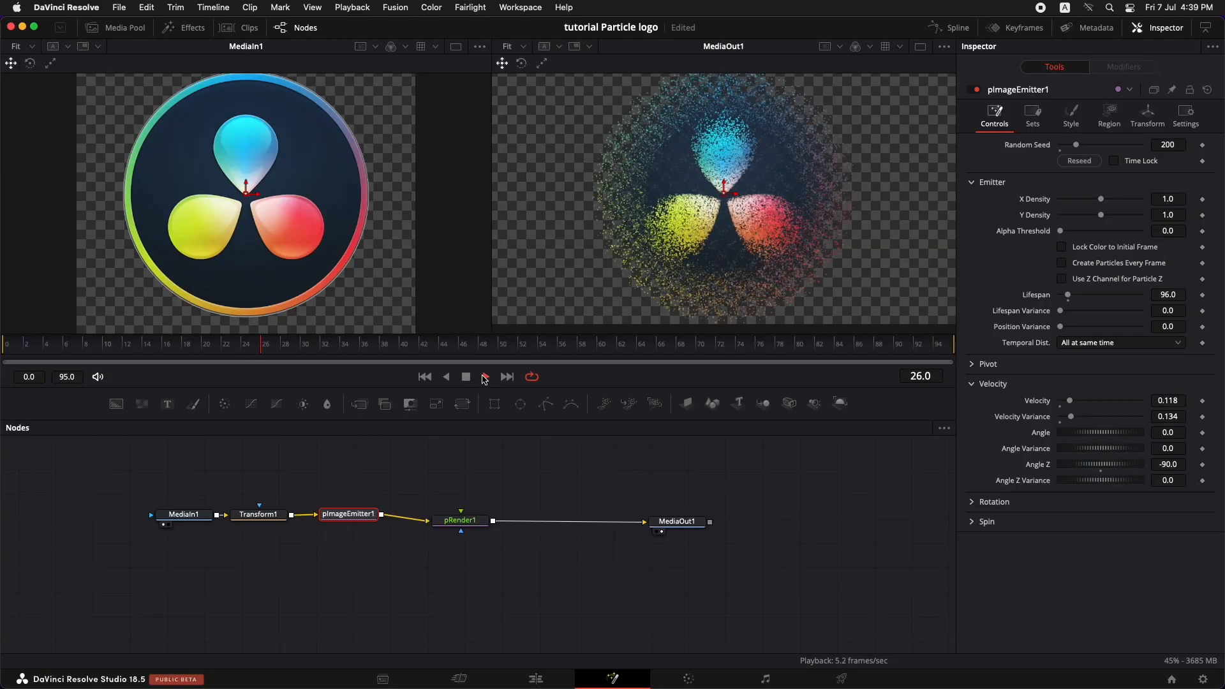
{"action": "left_click", "coordinate": [484, 376]}
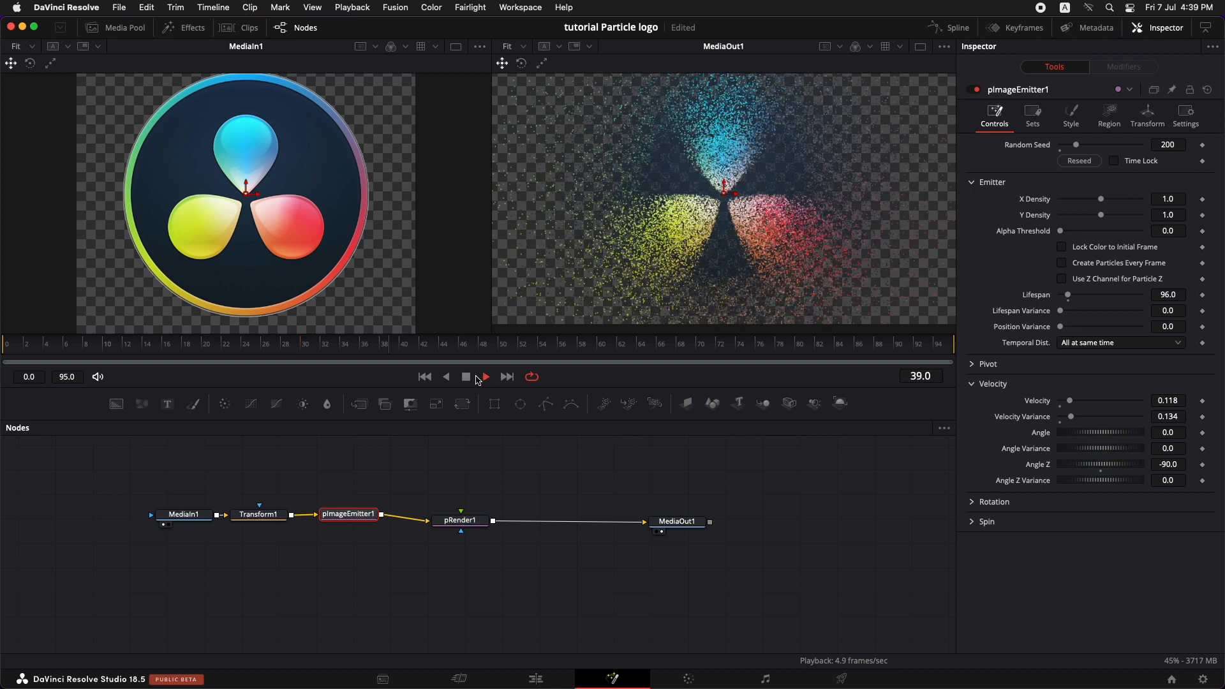
{"action": "left_click", "coordinate": [484, 376]}
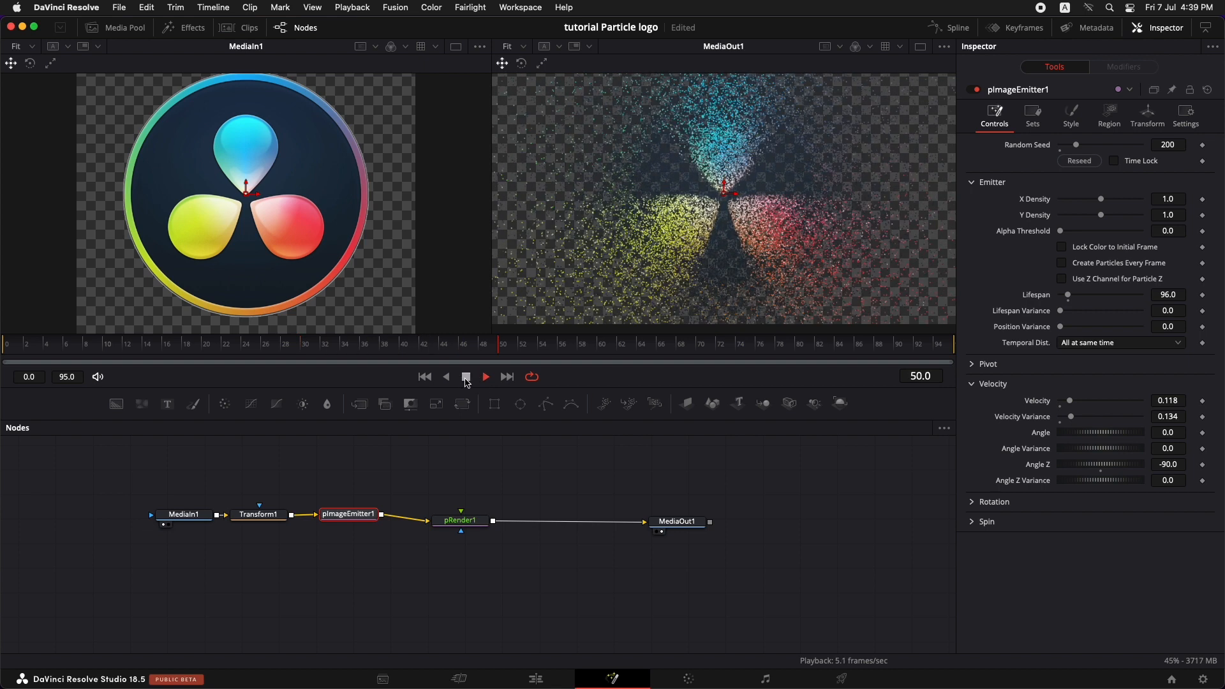
{"action": "left_click", "coordinate": [466, 377]}
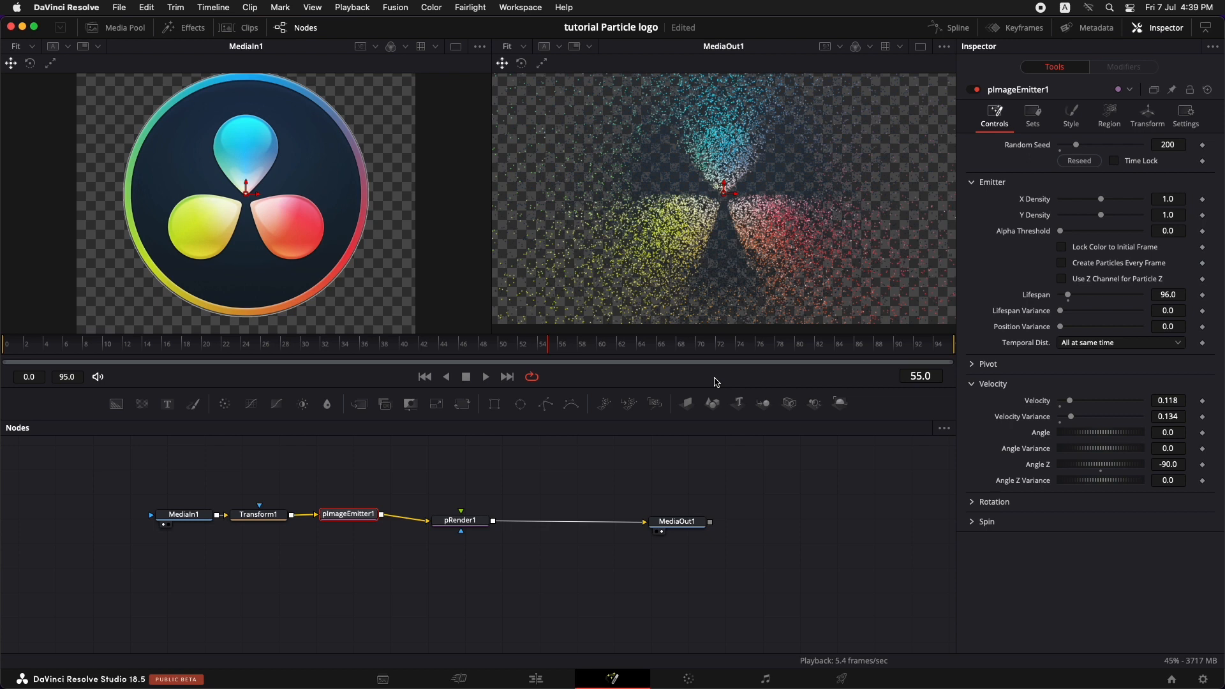
{"action": "left_click", "coordinate": [716, 401]}
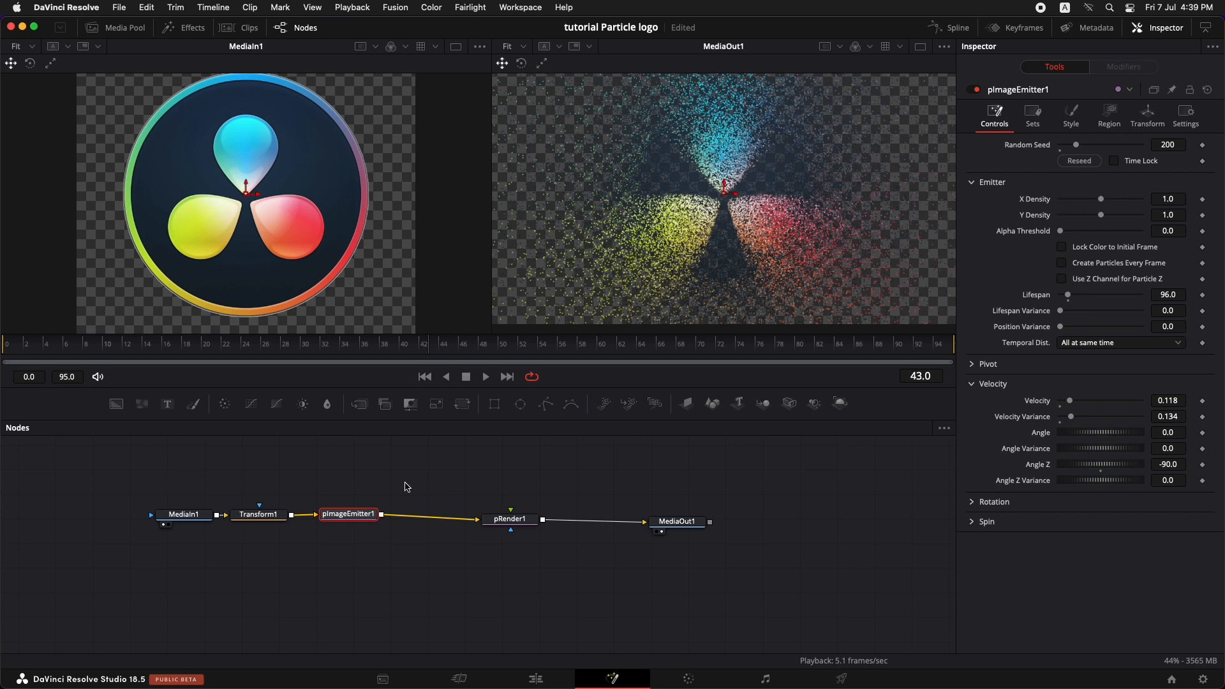
{"action": "mouse_move", "coordinate": [348, 513]}
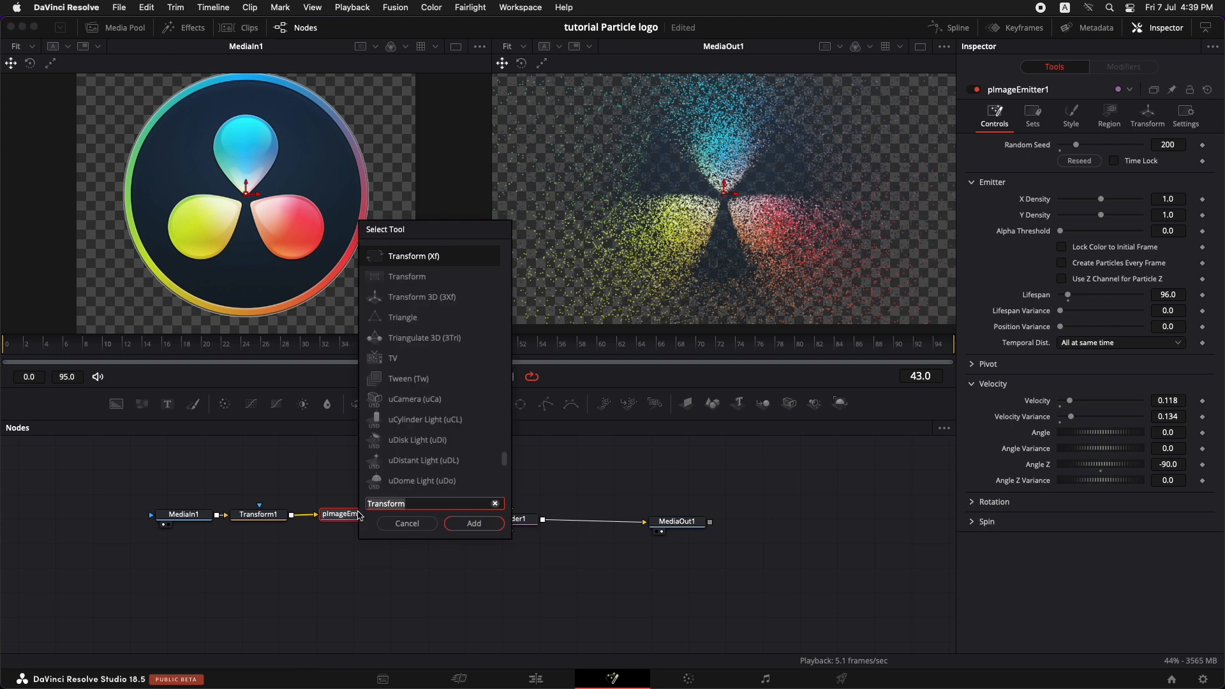
Insert a pTurbulence node after pImageEmitter1 and set its random seed to 300.
{"action": "type", "text": "tur"}
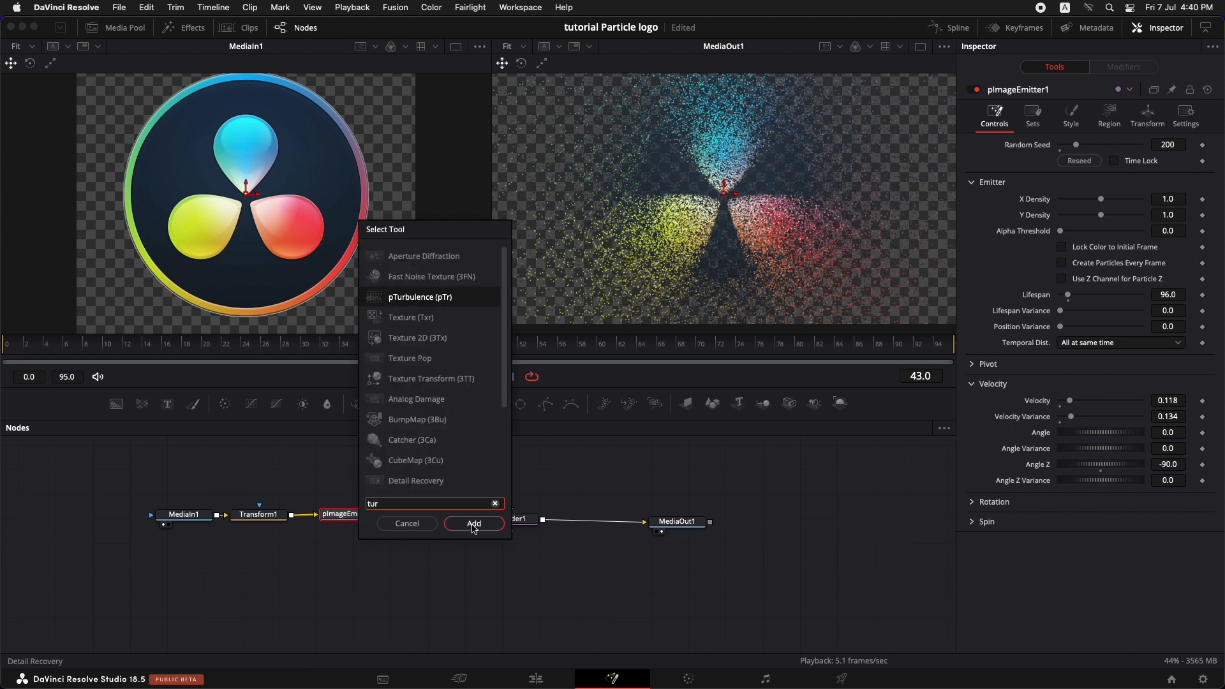
{"action": "left_click", "coordinate": [473, 523]}
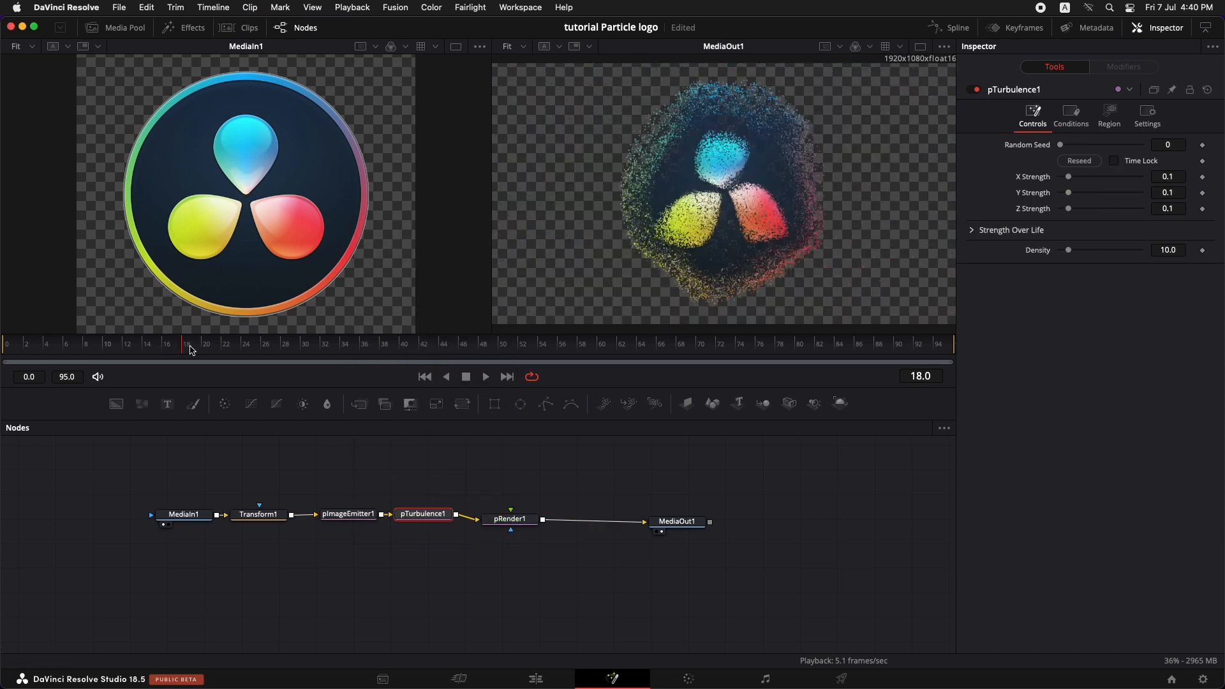
{"action": "left_click", "coordinate": [185, 344]}
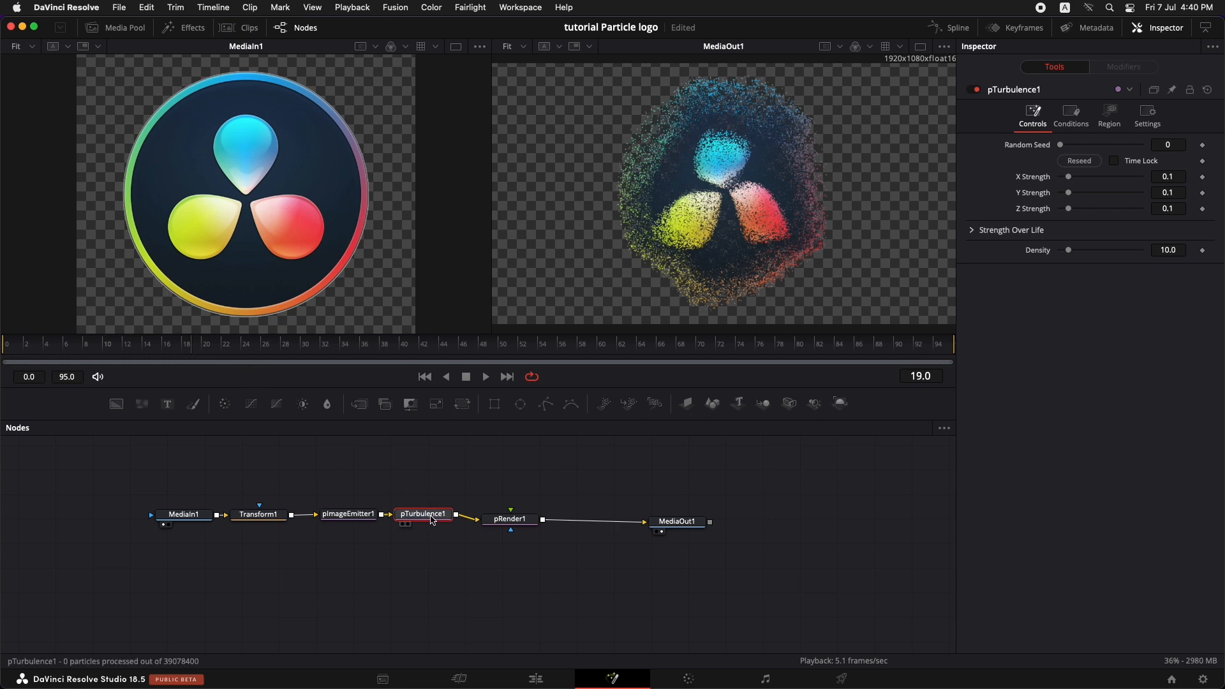
{"action": "mouse_move", "coordinate": [421, 514]}
{"action": "type", "text": "300"}
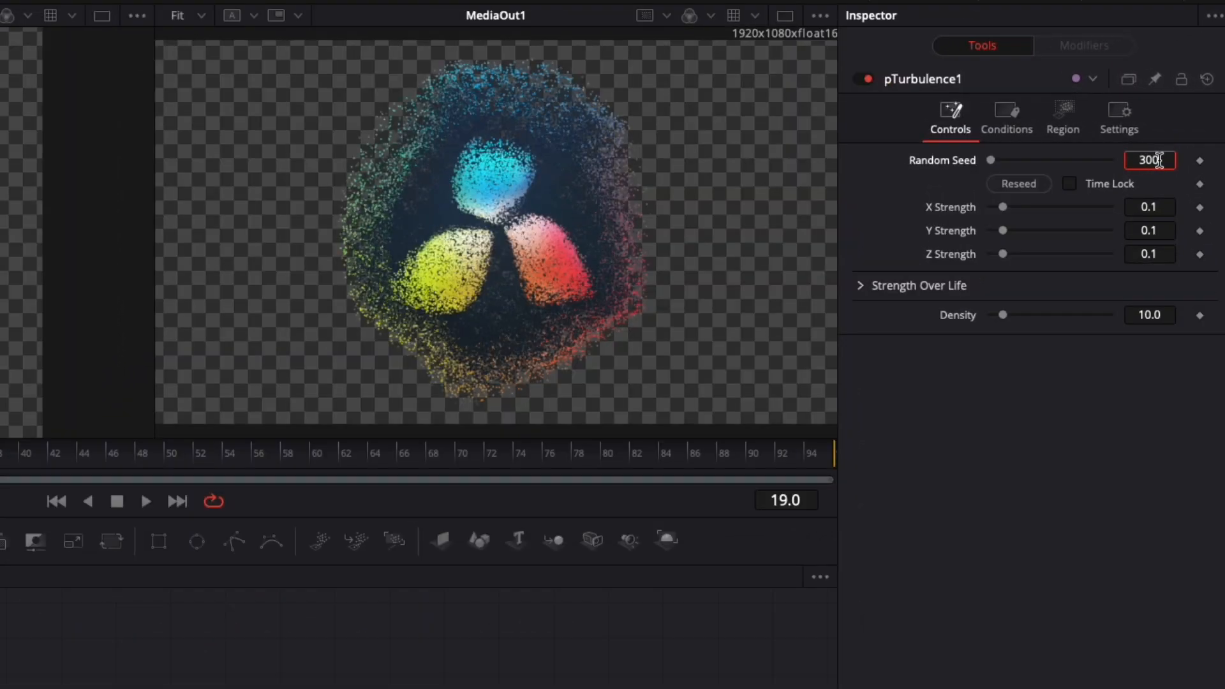
{"action": "left_click", "coordinate": [1149, 206]}
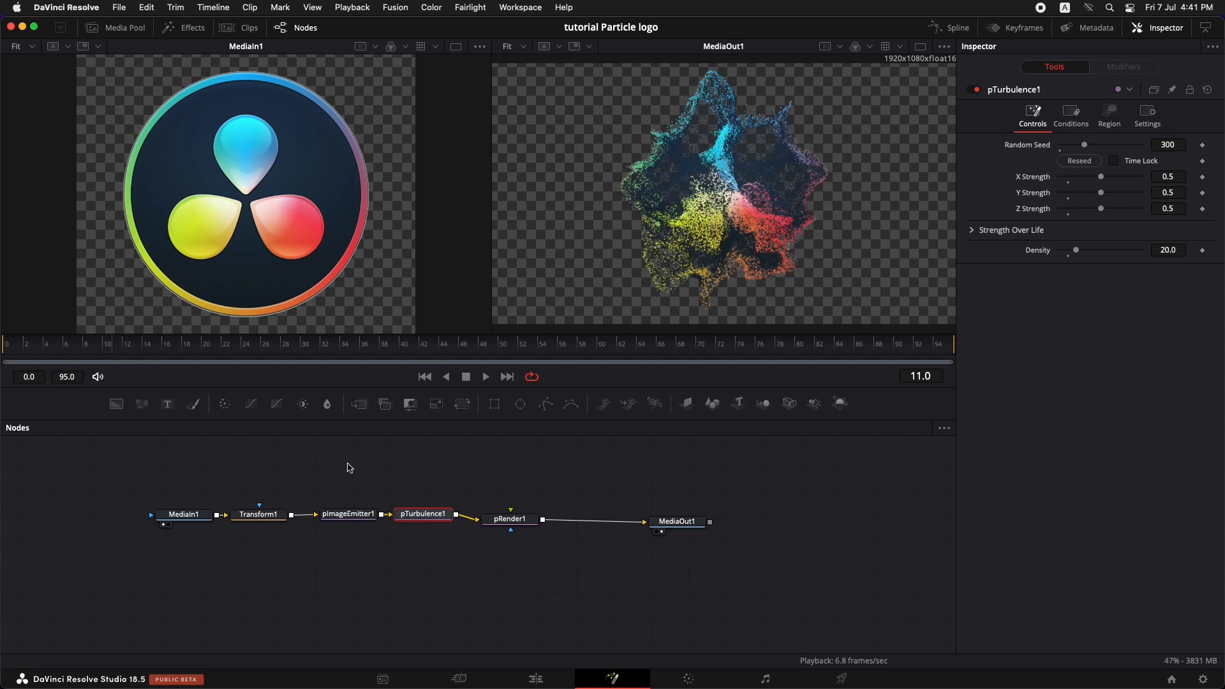
{"action": "mouse_move", "coordinate": [957, 29]}
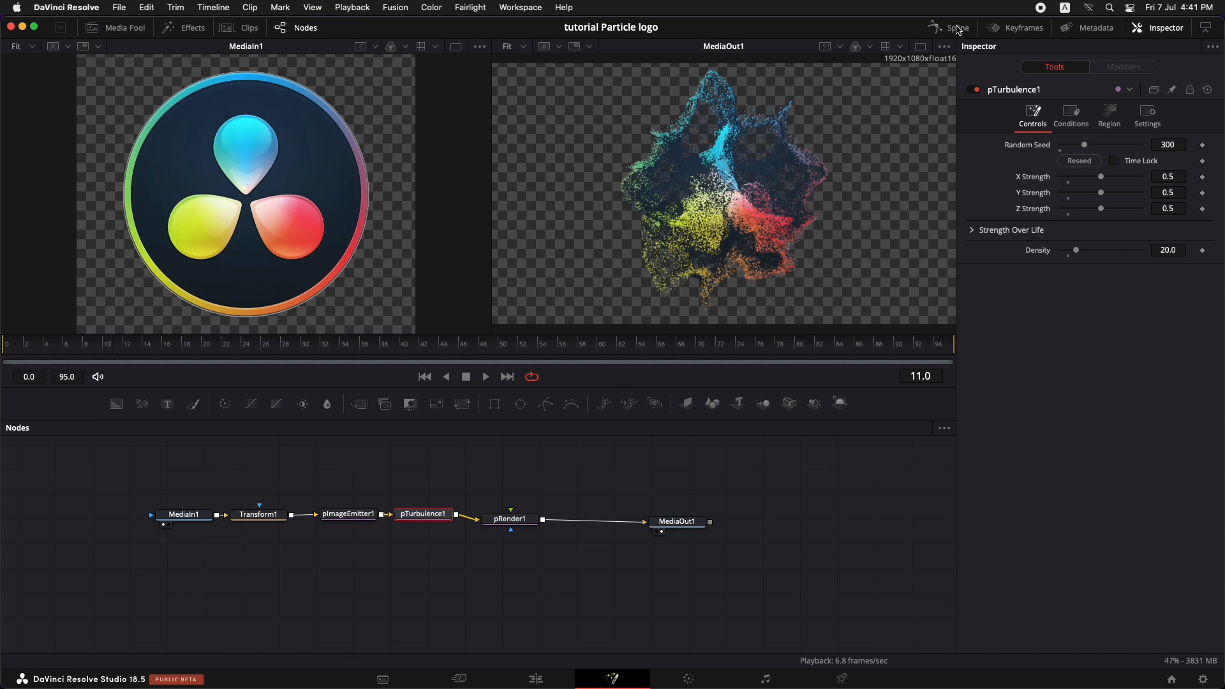
Show pImageEmitter1's Size and Blur Over Life curves in the Spline editor, zoomed to fit.
{"action": "left_click", "coordinate": [957, 28]}
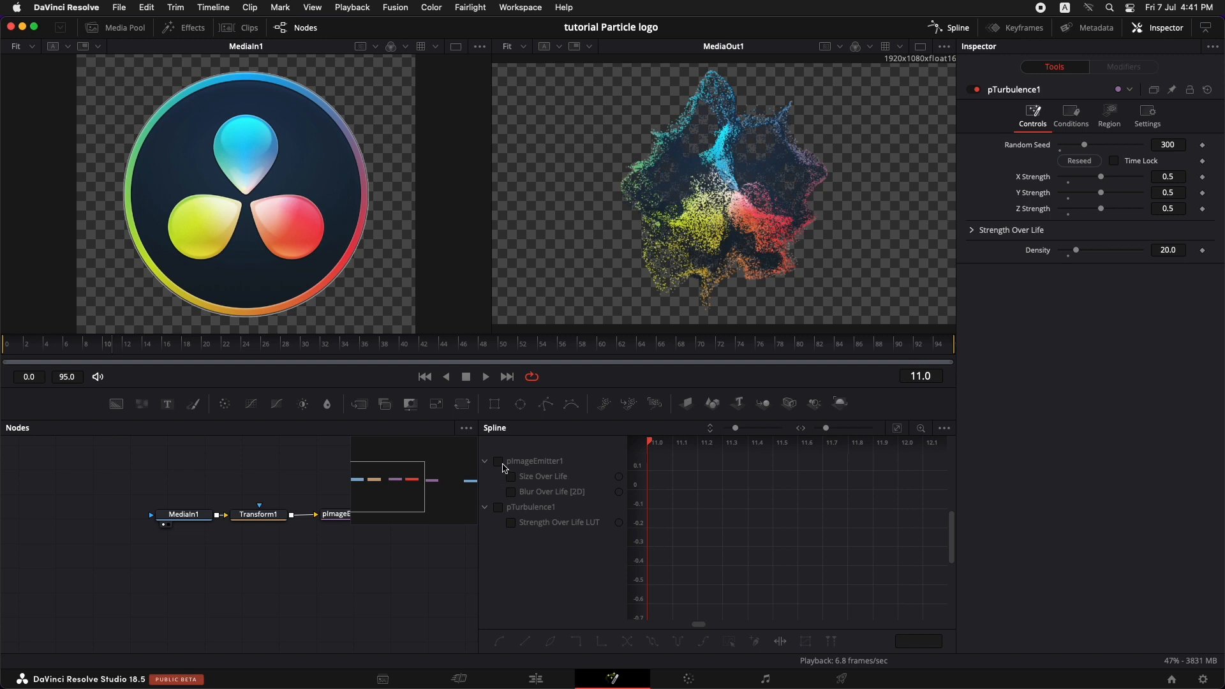
{"action": "left_click", "coordinate": [498, 461]}
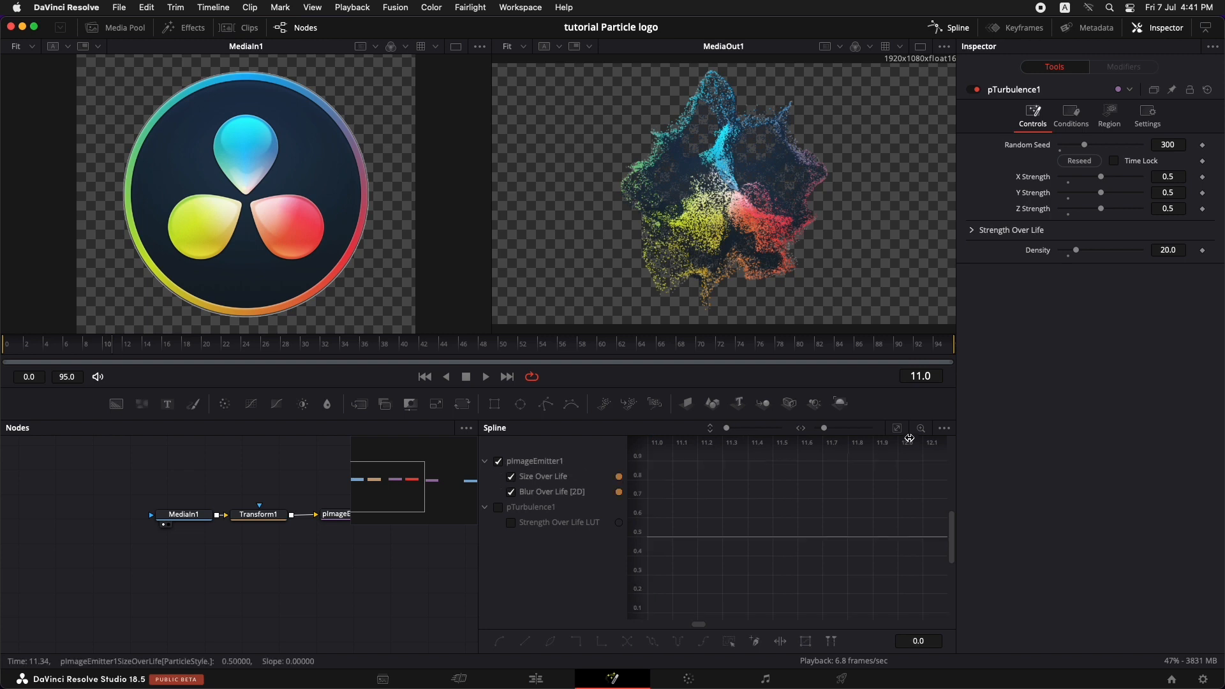
{"action": "mouse_move", "coordinate": [897, 429]}
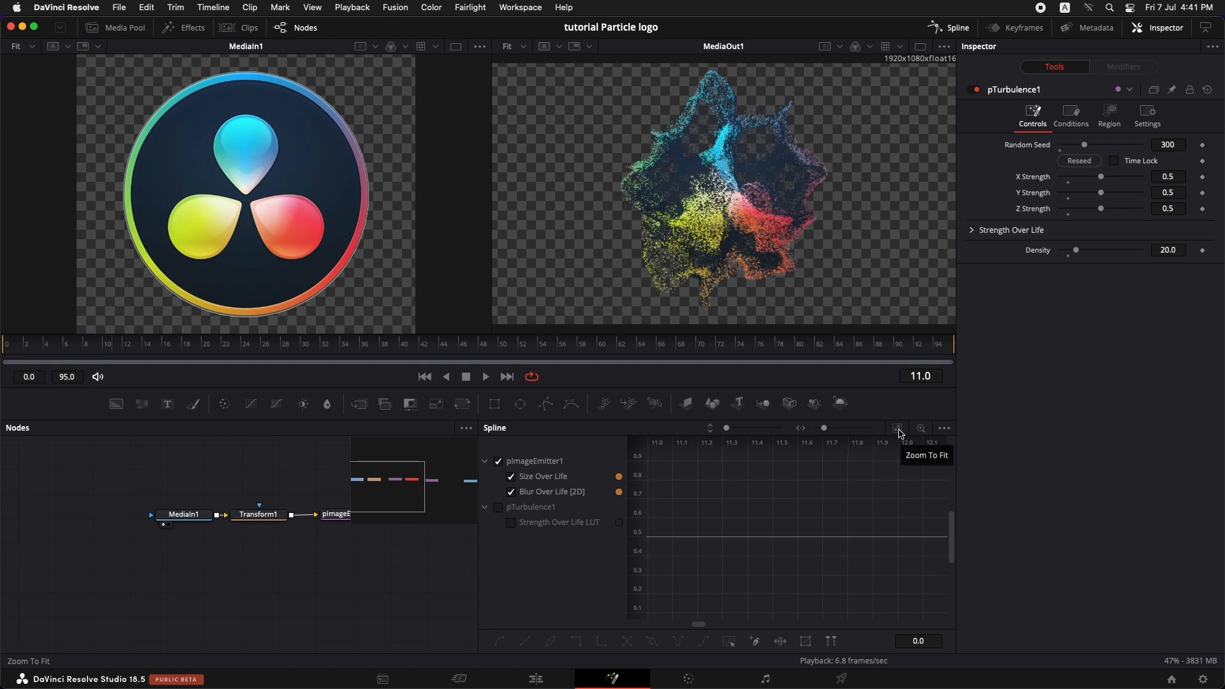
{"action": "left_click", "coordinate": [898, 428]}
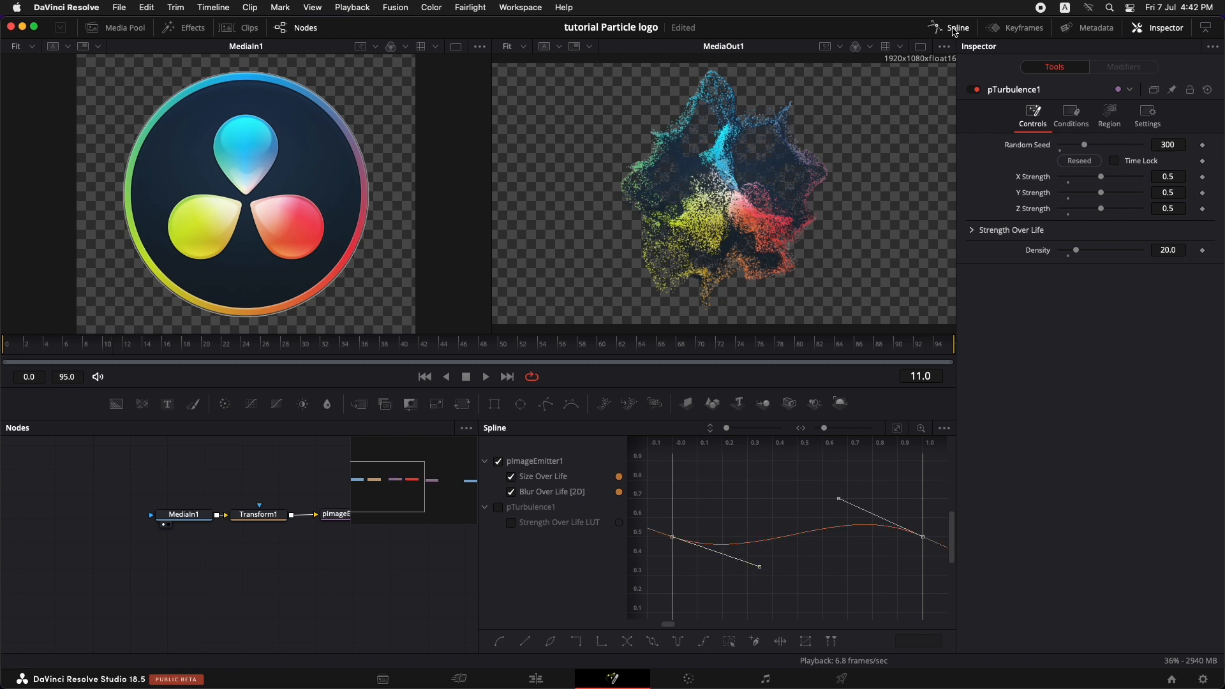
Hide the Spline editor and play the Fusion Composition on the Edit page timeline.
{"action": "left_click", "coordinate": [537, 678]}
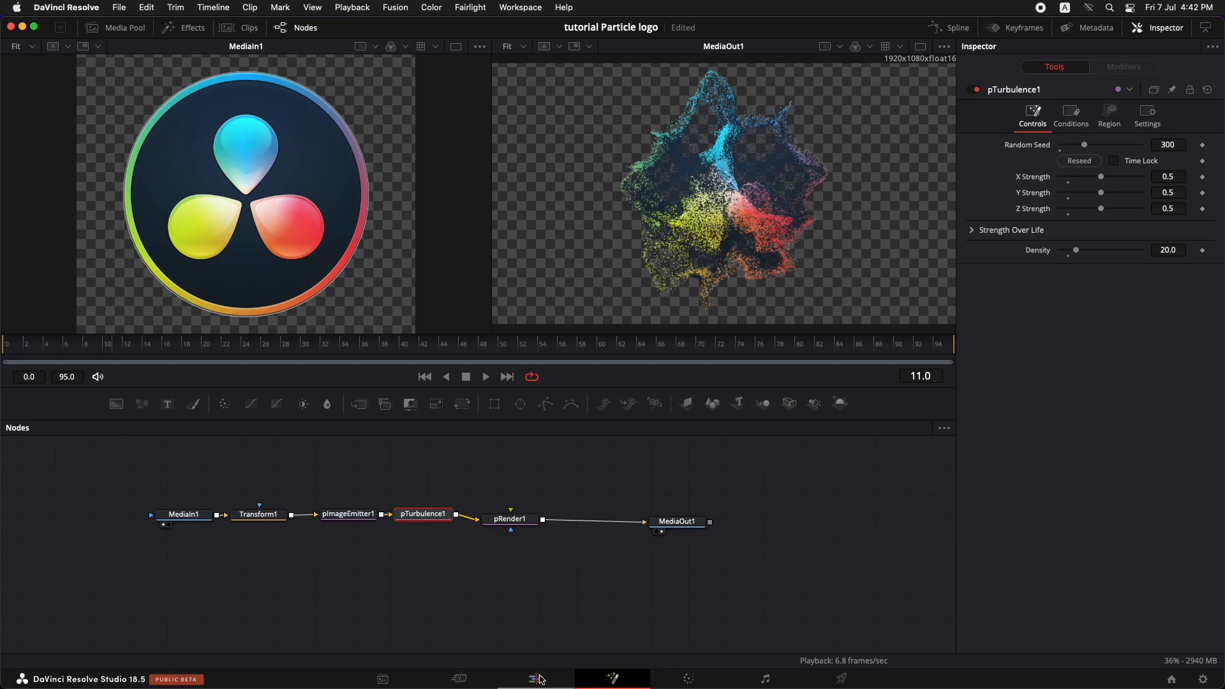
{"action": "left_click", "coordinate": [535, 678]}
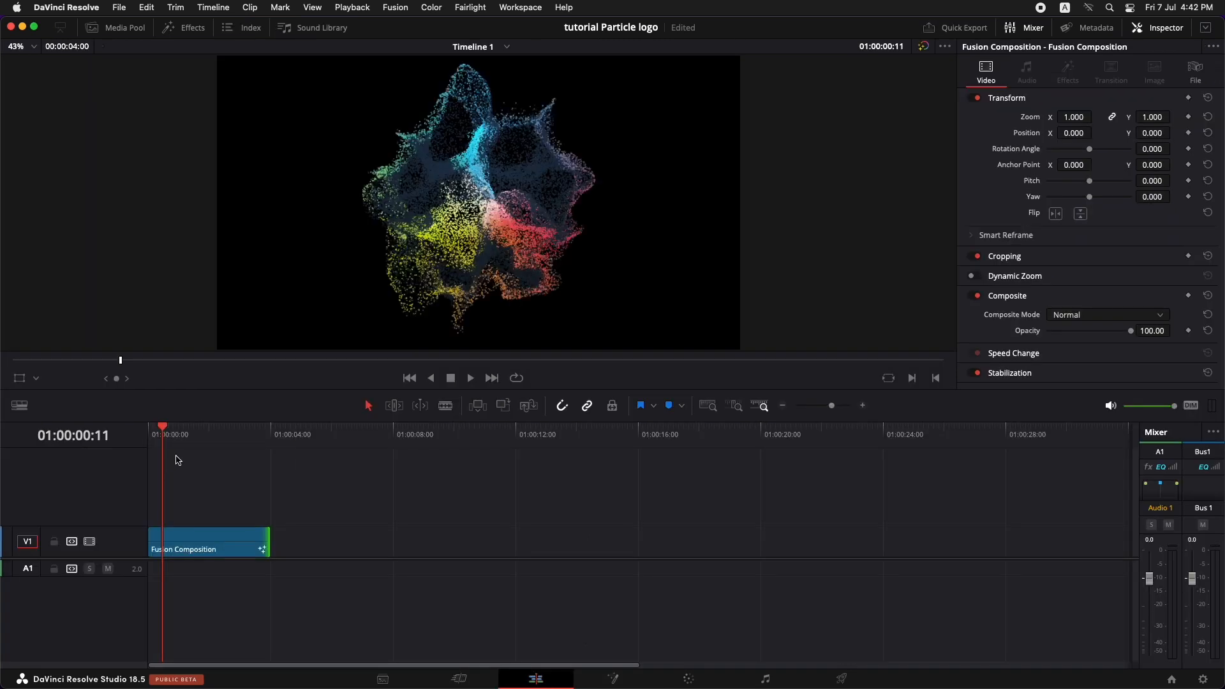
{"action": "left_click", "coordinate": [470, 377]}
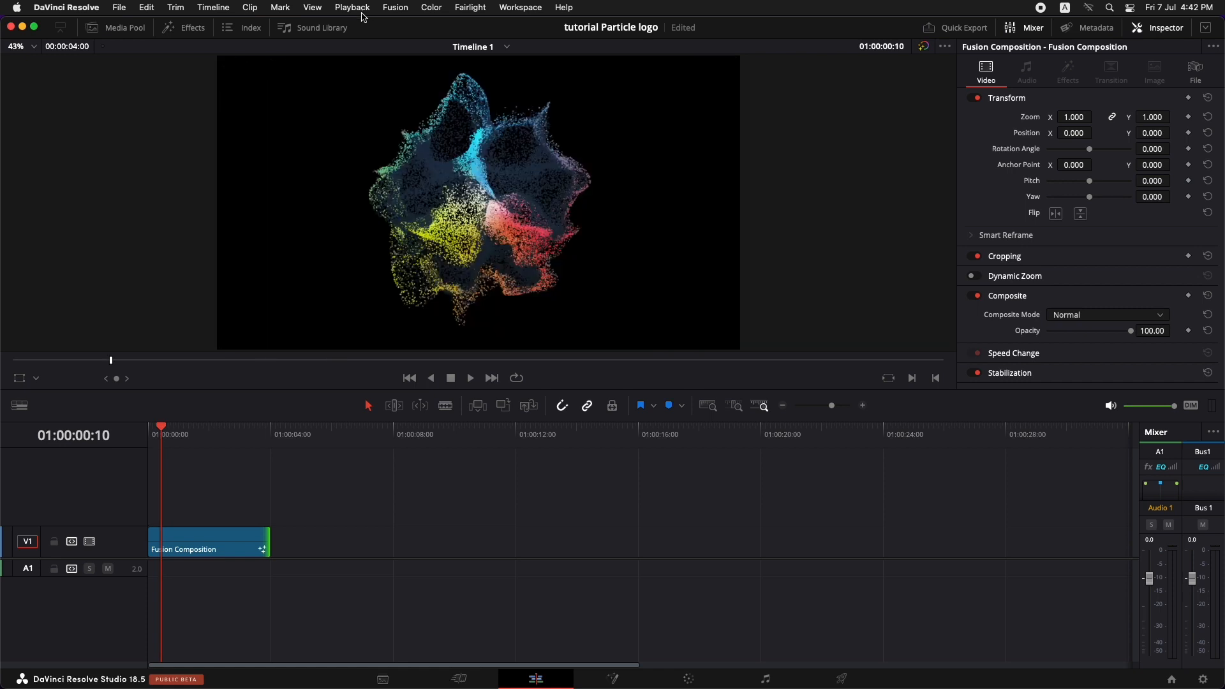
{"action": "left_click", "coordinate": [352, 7]}
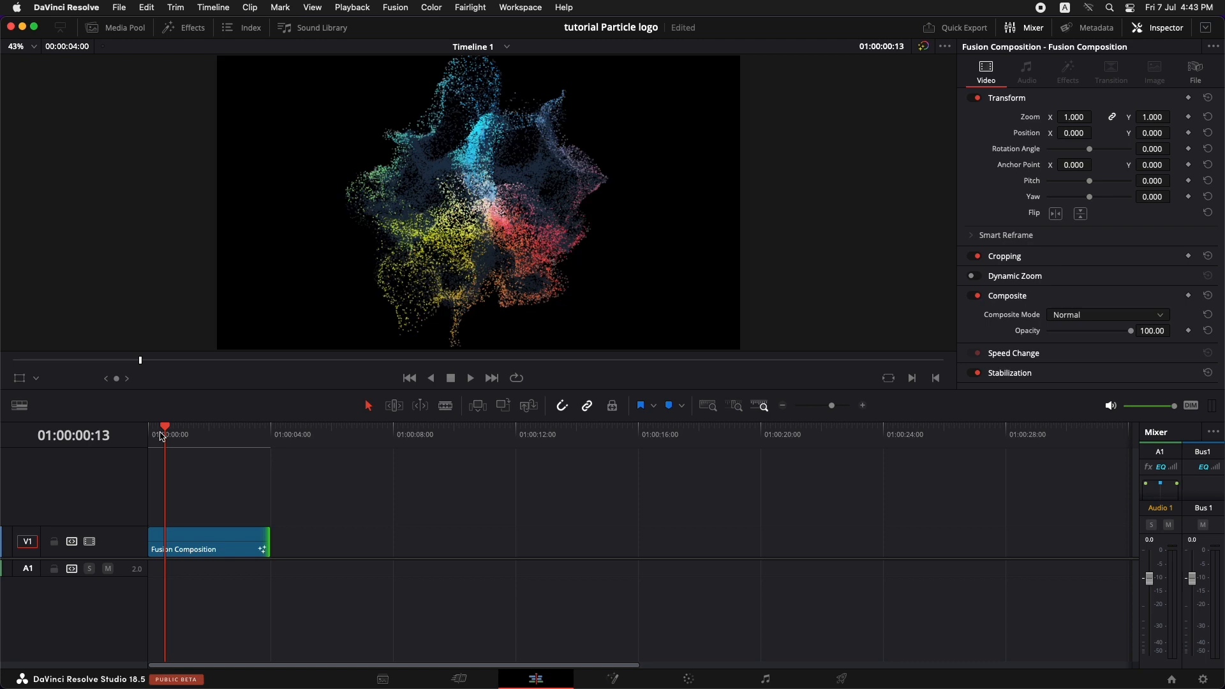
Place resolve logo transparent.png on V1 directly before the Fusion Composition clip.
{"action": "left_click", "coordinate": [470, 377]}
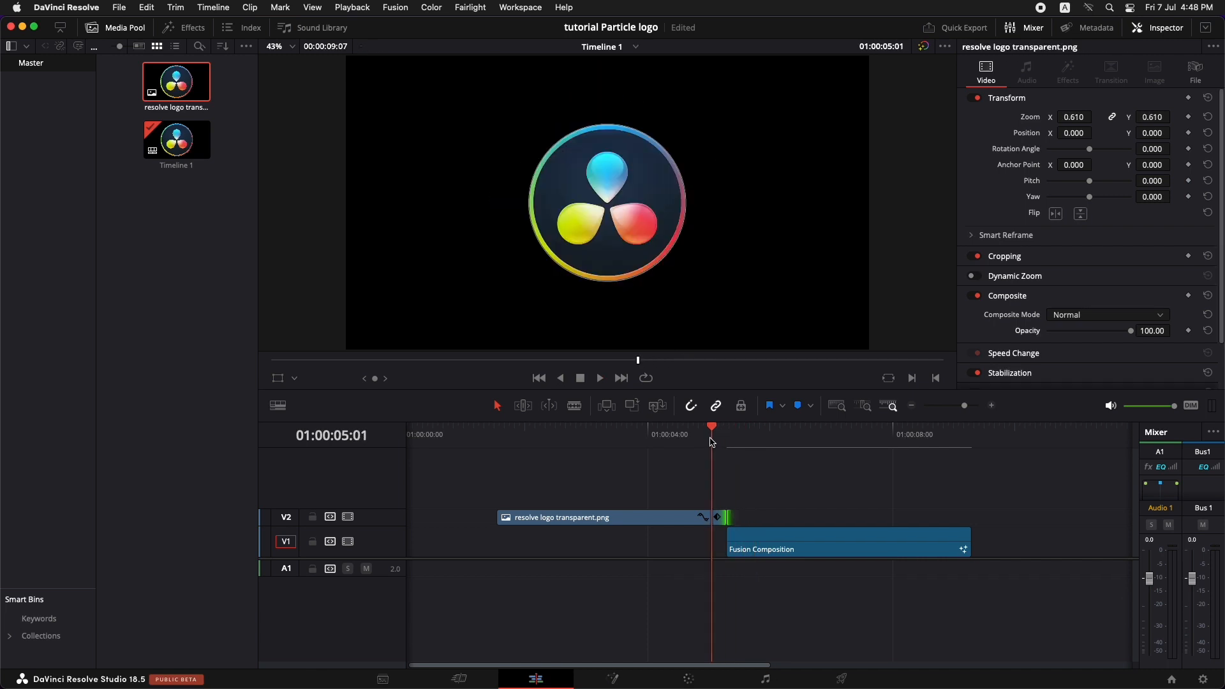
{"action": "left_click", "coordinate": [589, 426]}
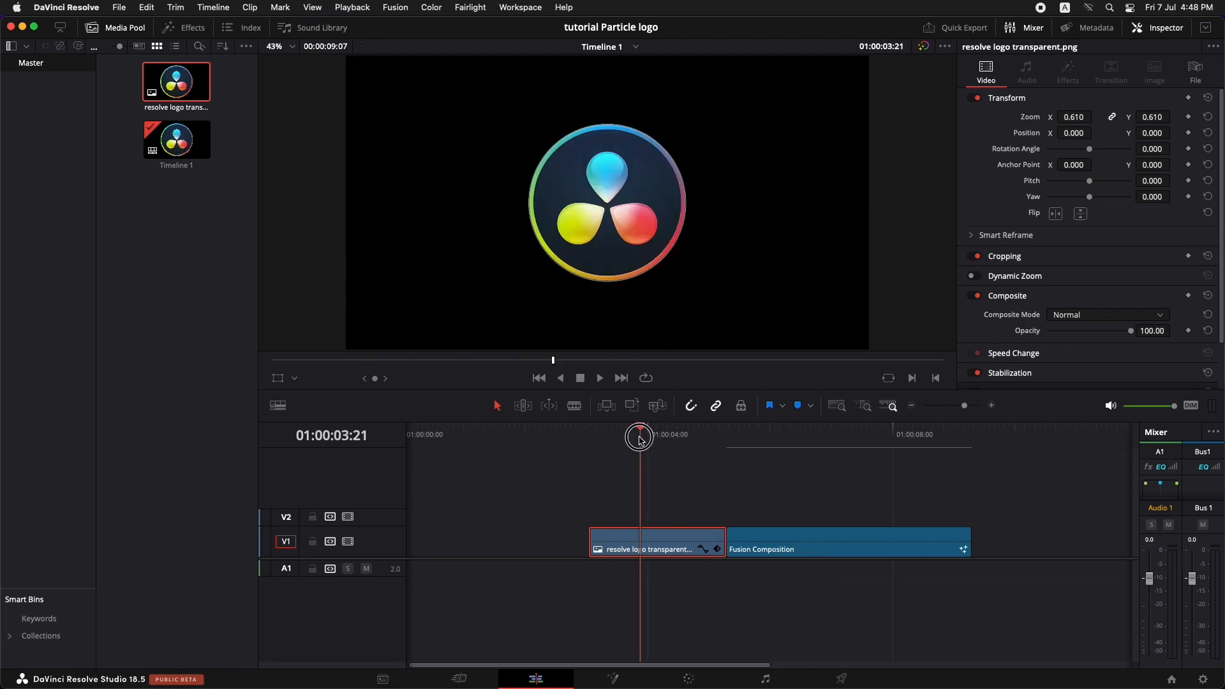
Add an Adjustment Clip with swapped Dynamic Zoom and show the Dynamic Zoom viewer overlay.
{"action": "left_click", "coordinate": [192, 27]}
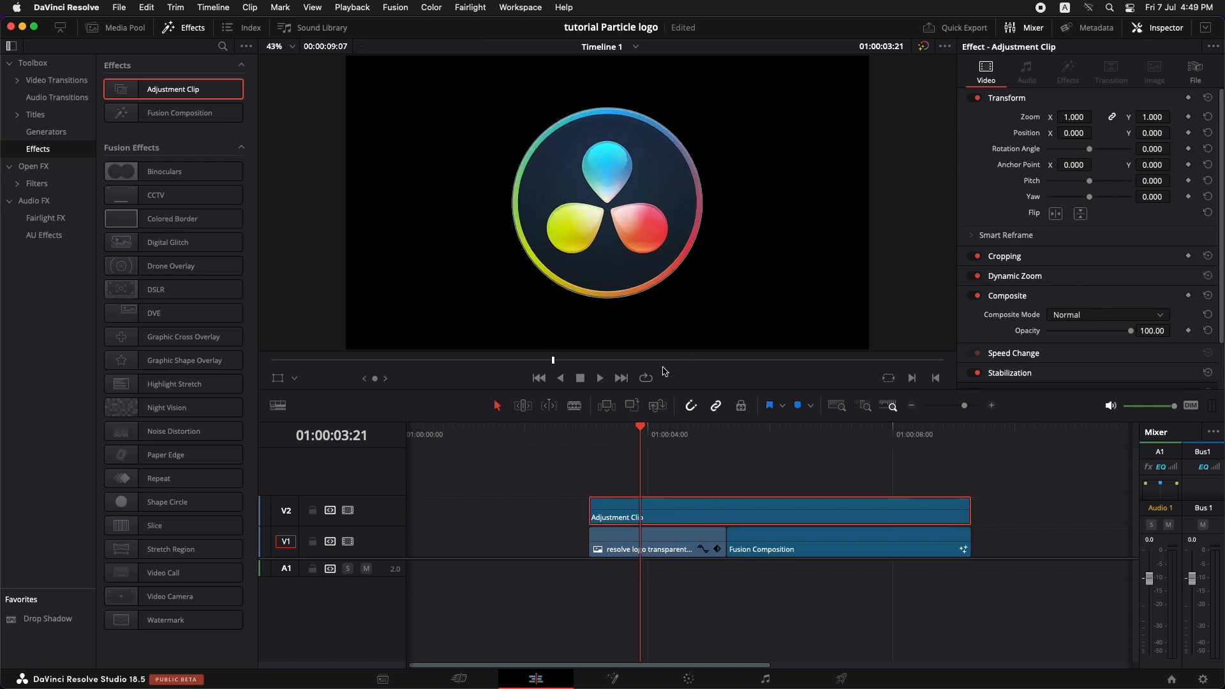
{"action": "left_click", "coordinate": [1014, 275]}
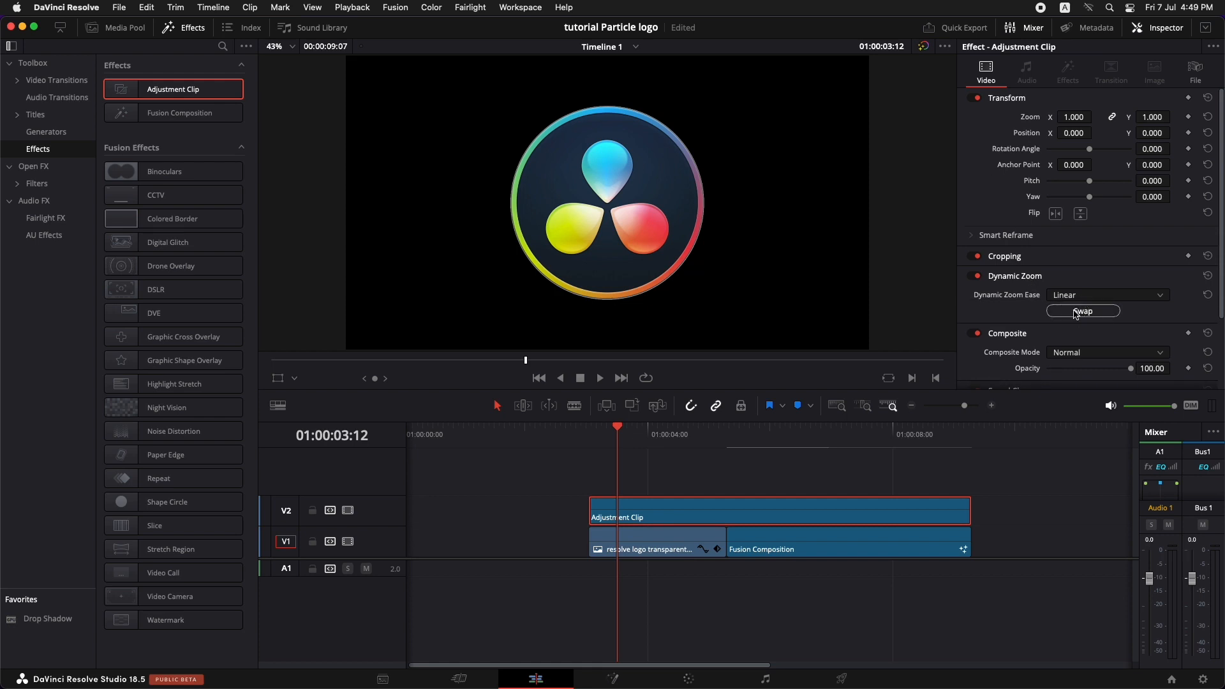
{"action": "left_click", "coordinate": [1083, 311]}
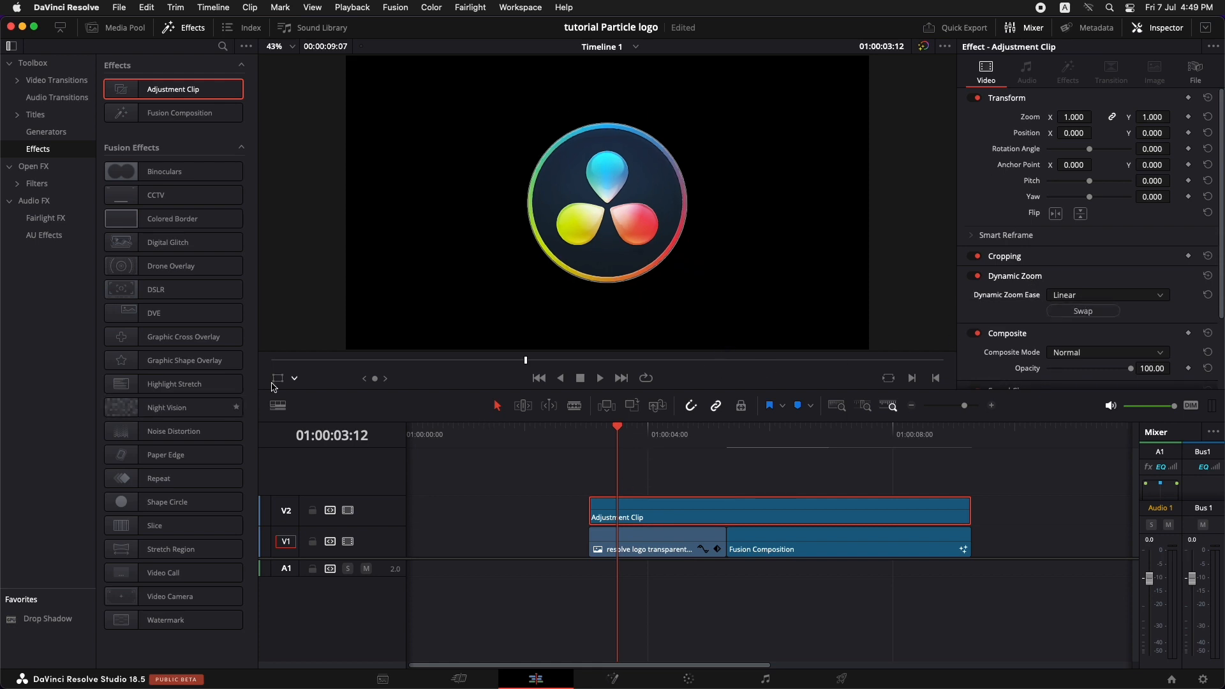
{"action": "mouse_move", "coordinate": [279, 379]}
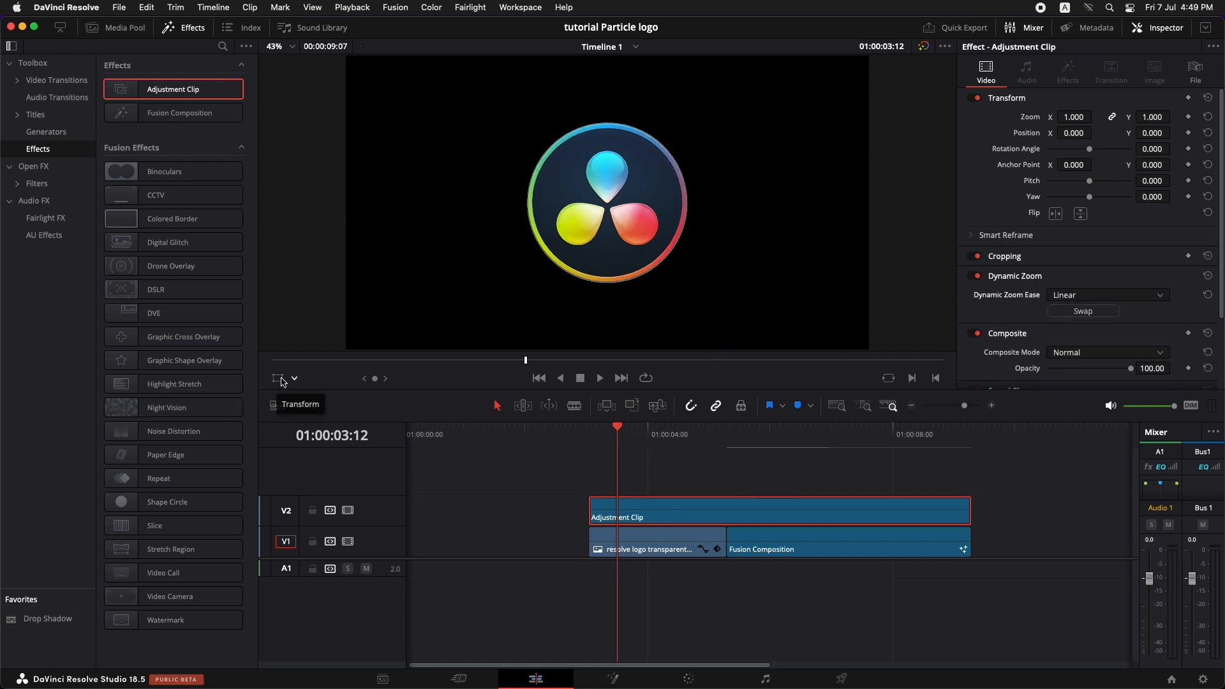
{"action": "left_click", "coordinate": [294, 378]}
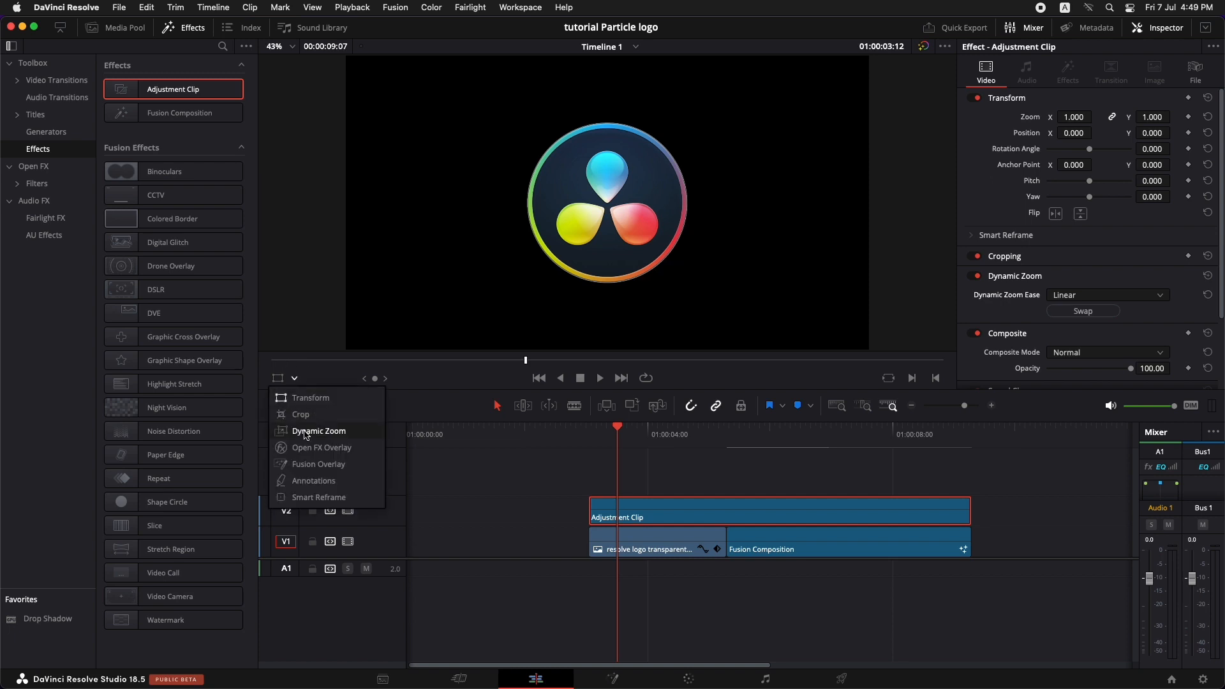
{"action": "left_click", "coordinate": [318, 431]}
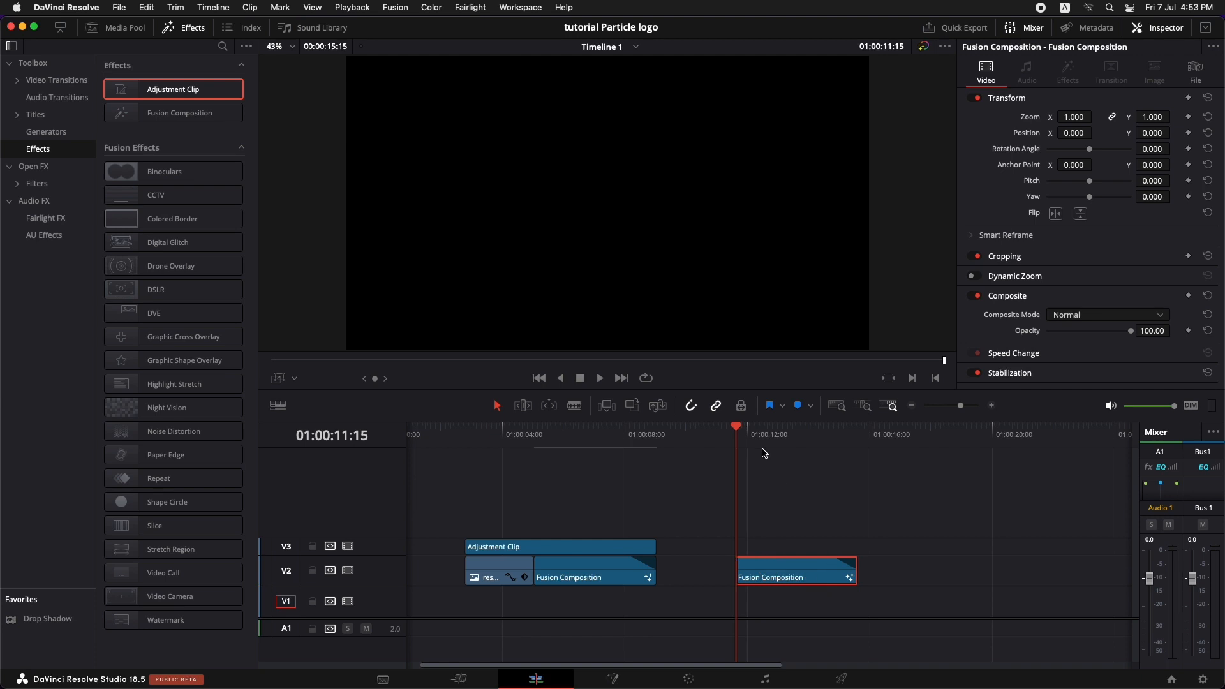
Swap in tv2 logo transparent.png in the second composition and resize it via Transform1.
{"action": "left_click", "coordinate": [756, 435]}
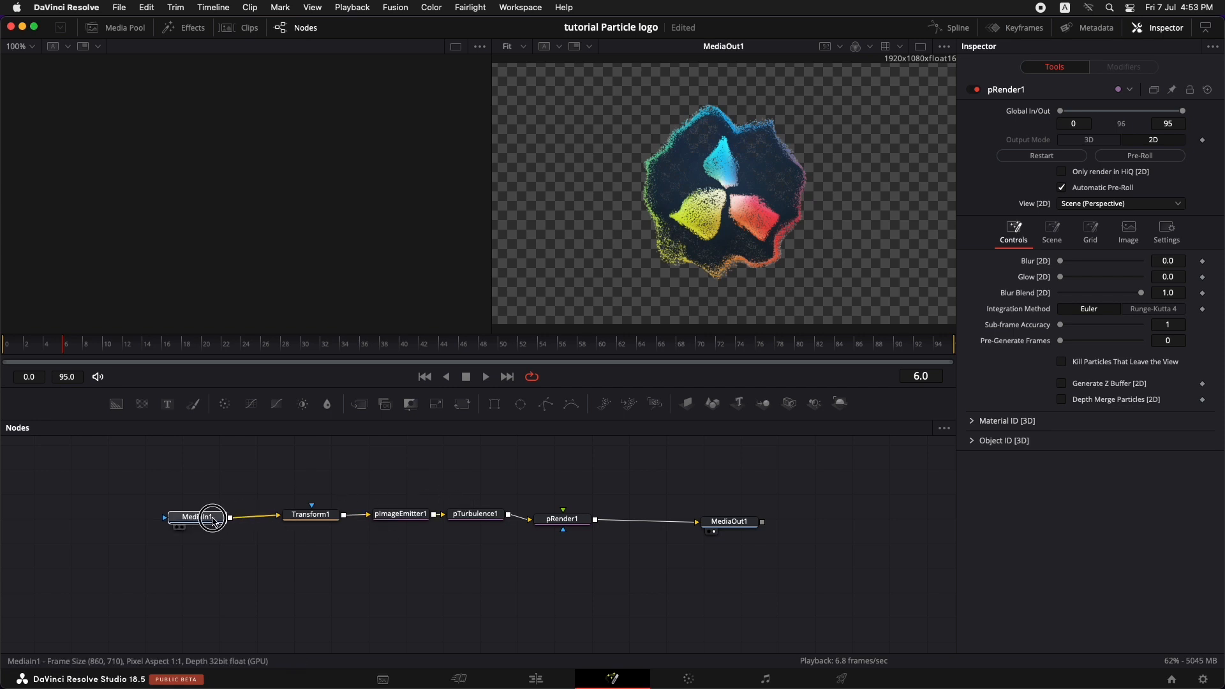
{"action": "left_click", "coordinate": [197, 516]}
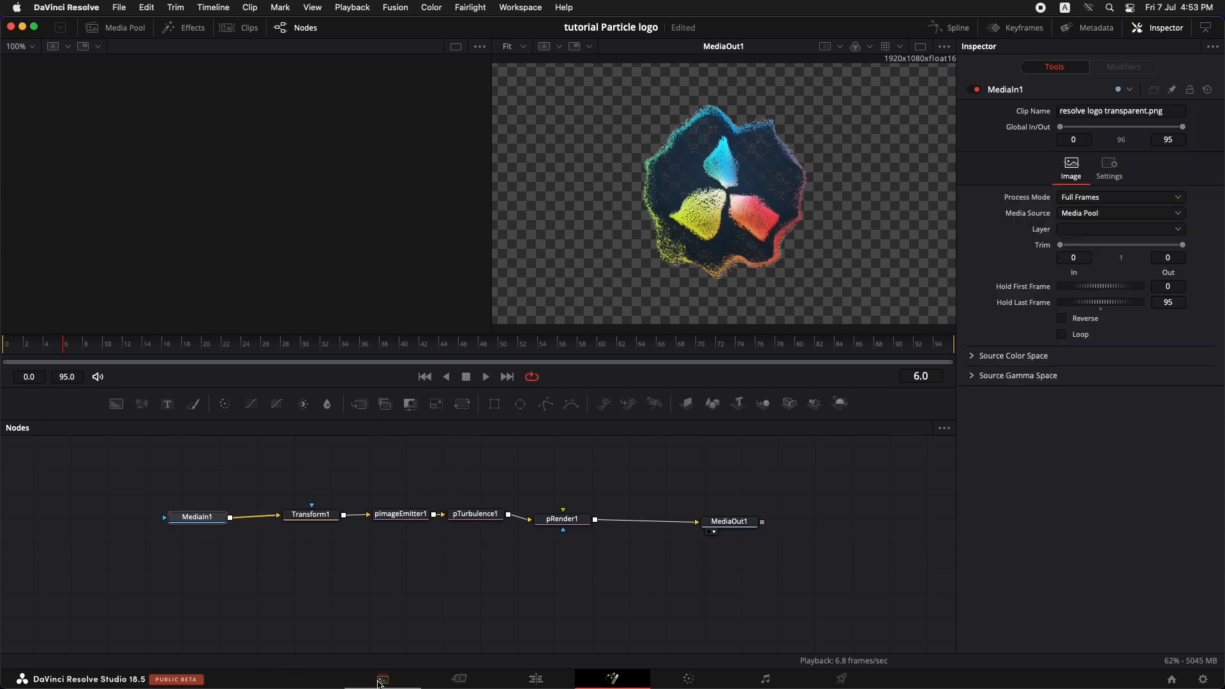
{"action": "mouse_move", "coordinate": [331, 667]}
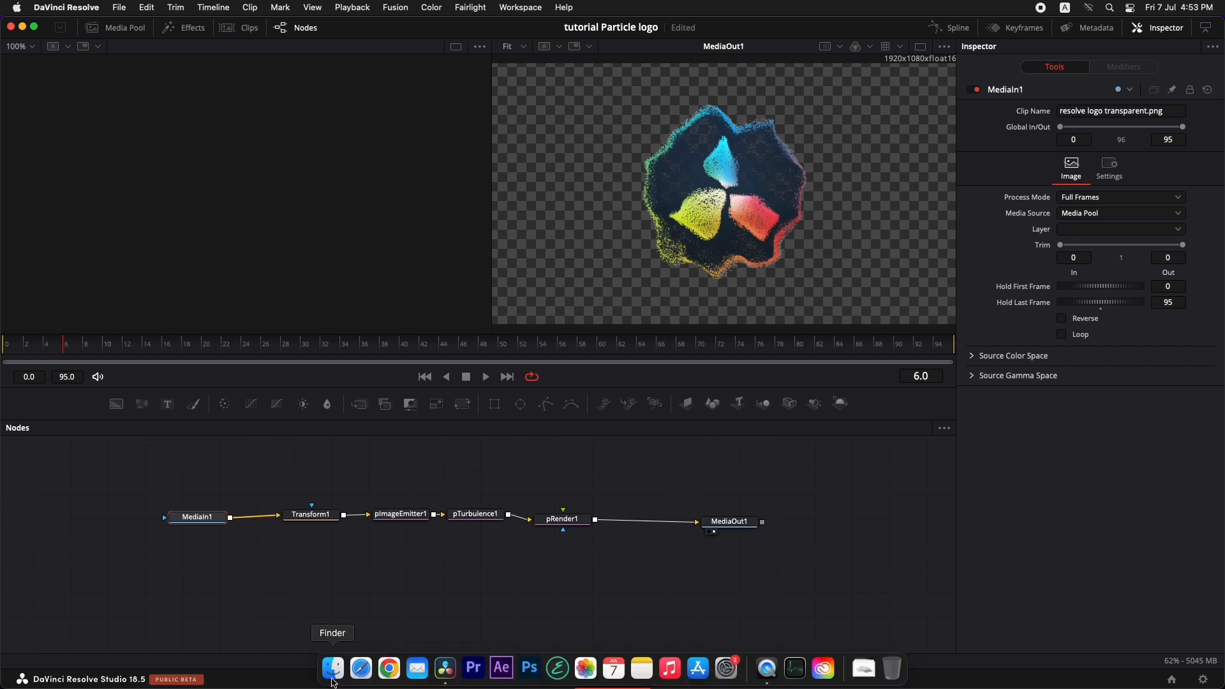
{"action": "left_click", "coordinate": [332, 668]}
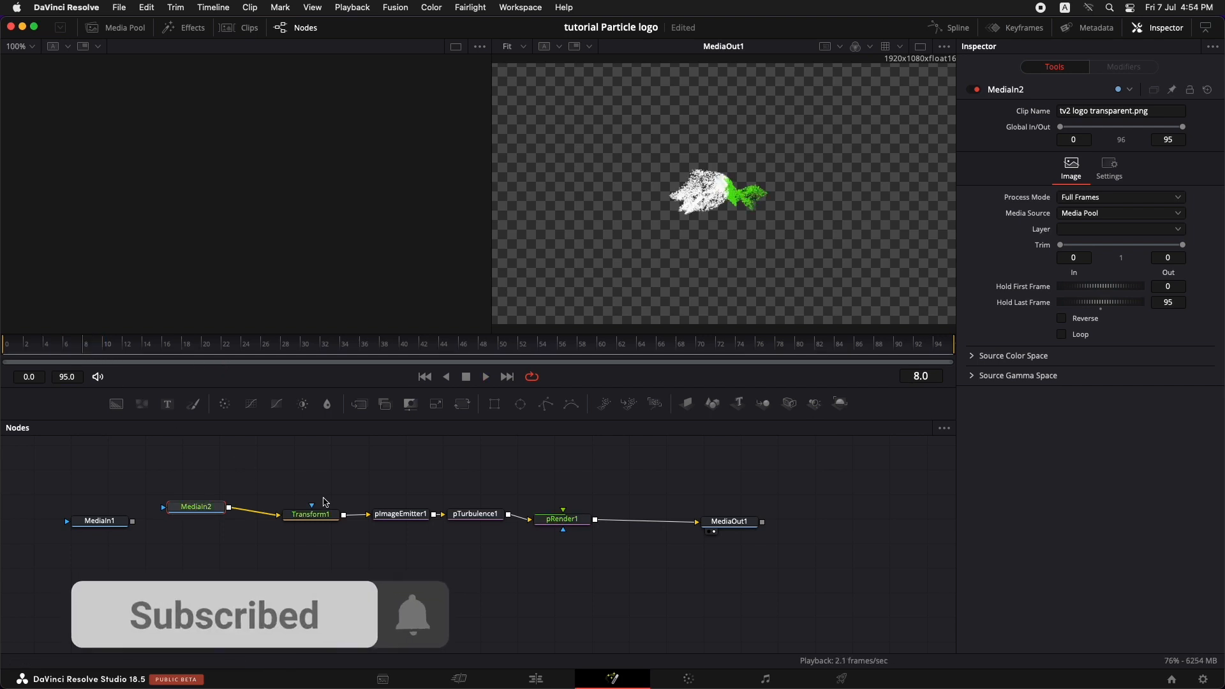
{"action": "mouse_move", "coordinate": [310, 515]}
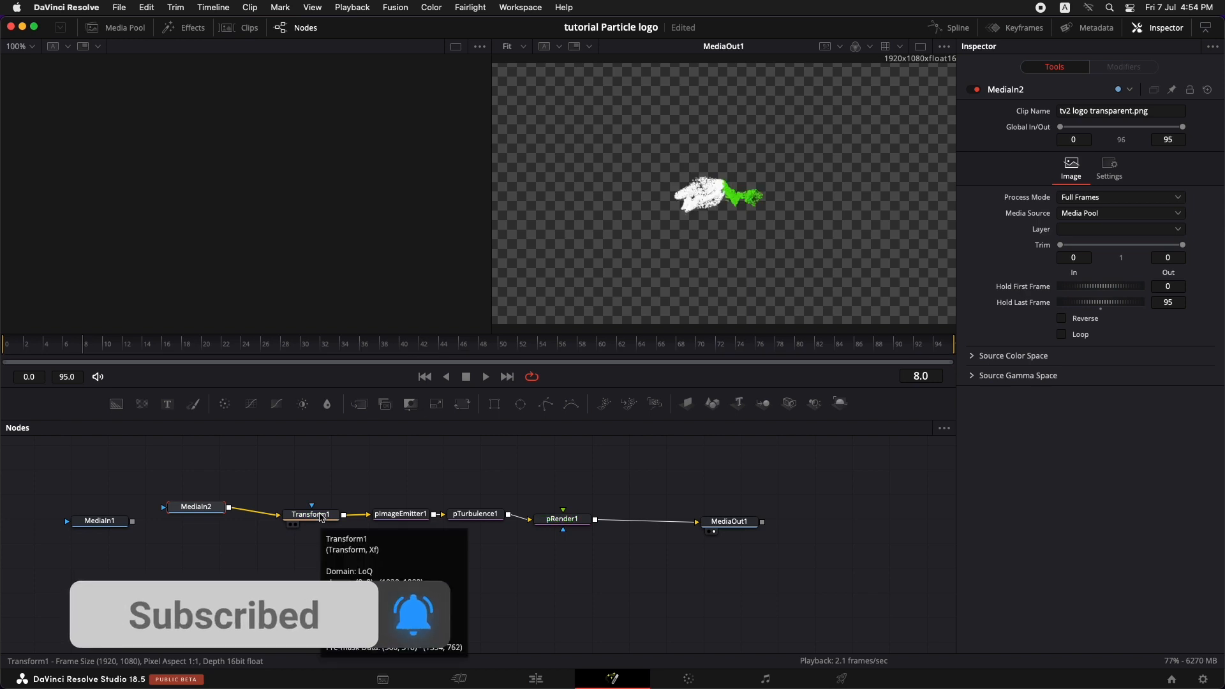
{"action": "left_click", "coordinate": [310, 512]}
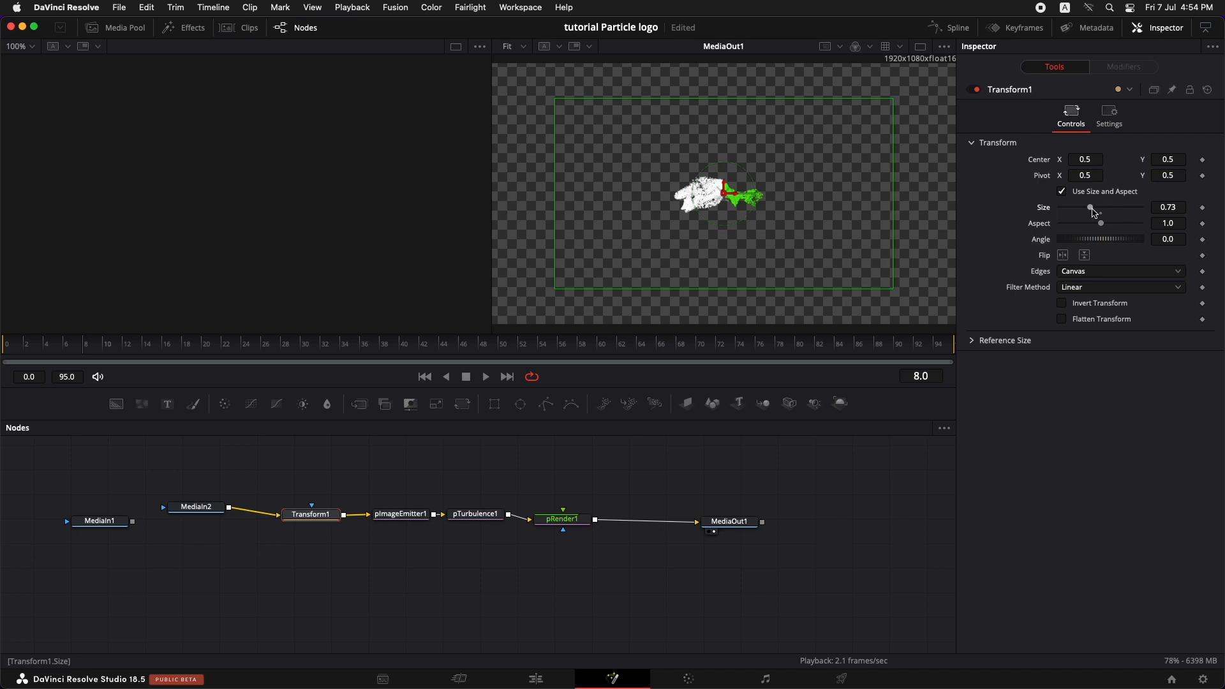
{"action": "left_click", "coordinate": [535, 678]}
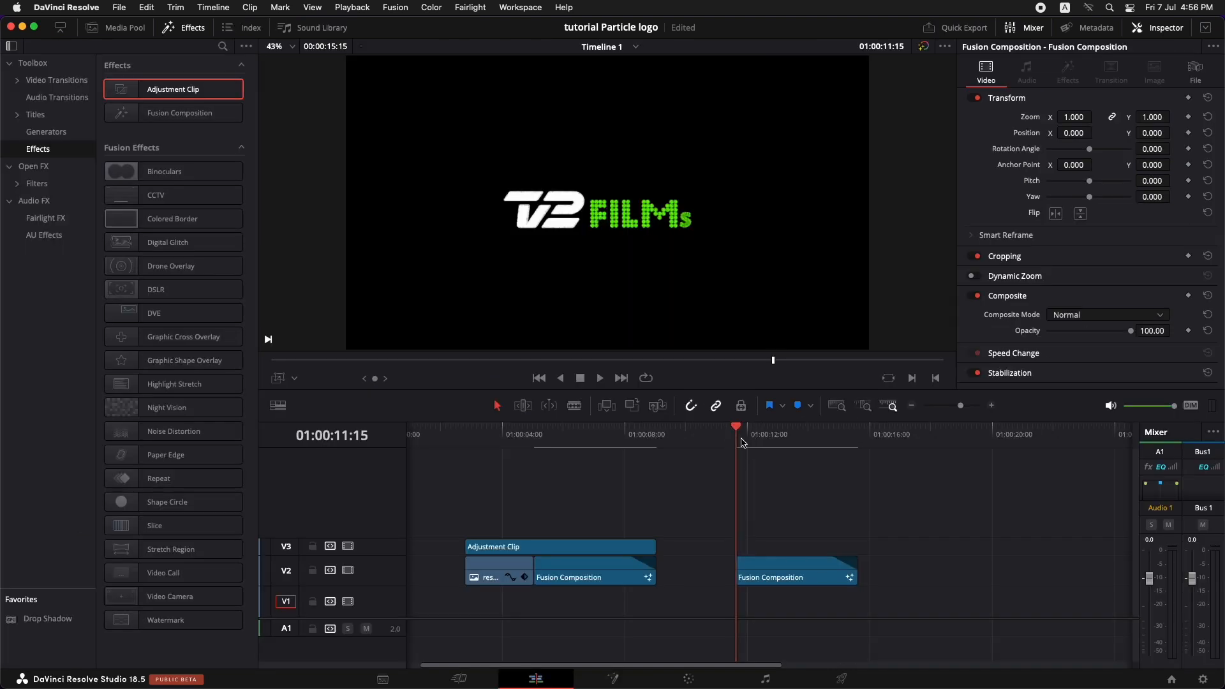